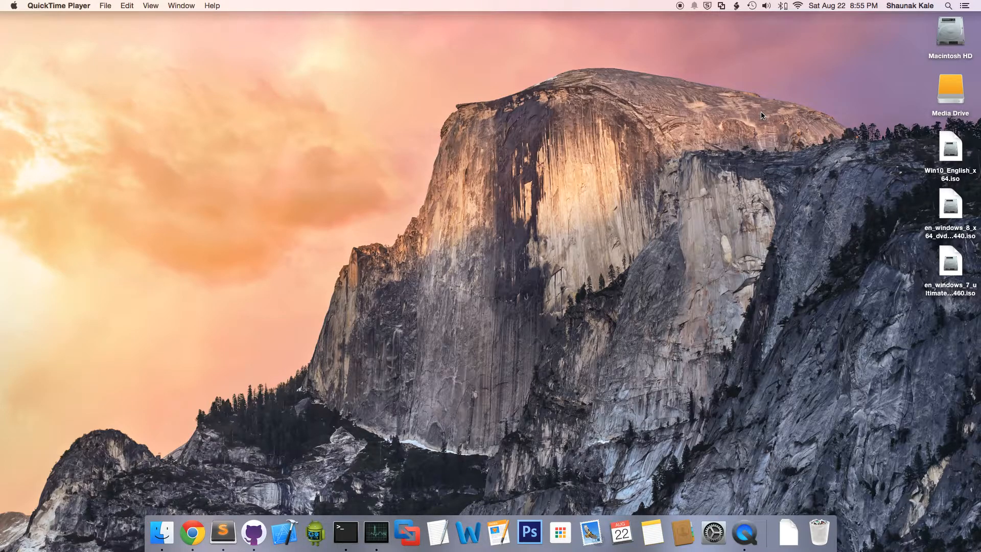
mouse_move(640, 92)
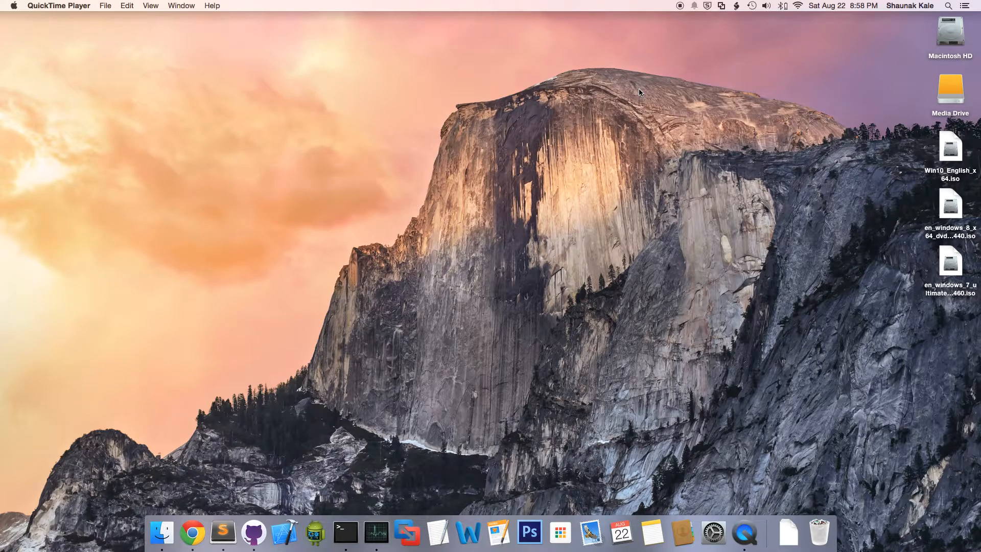
mouse_move(376, 533)
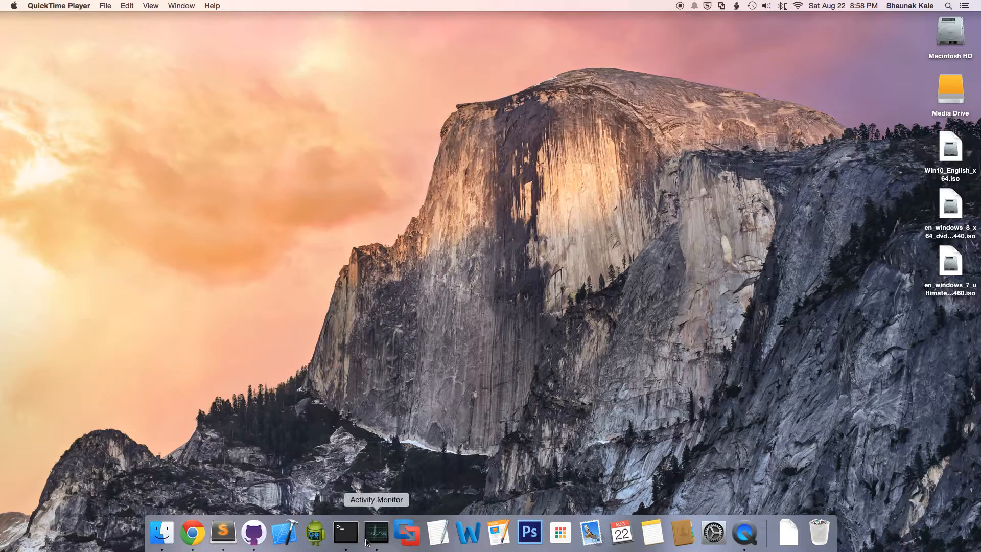
left_click(344, 533)
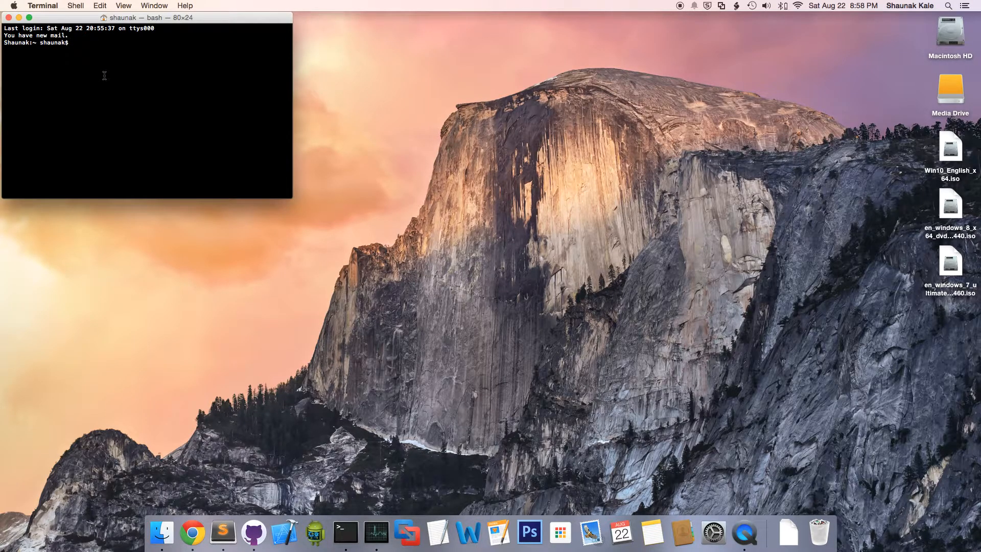
type("ssh s")
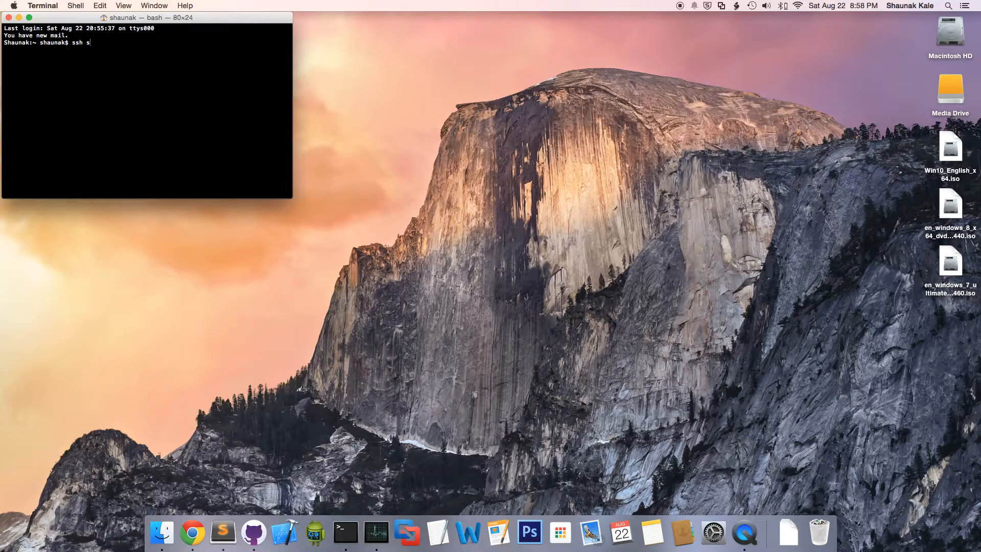
type("haunak@")
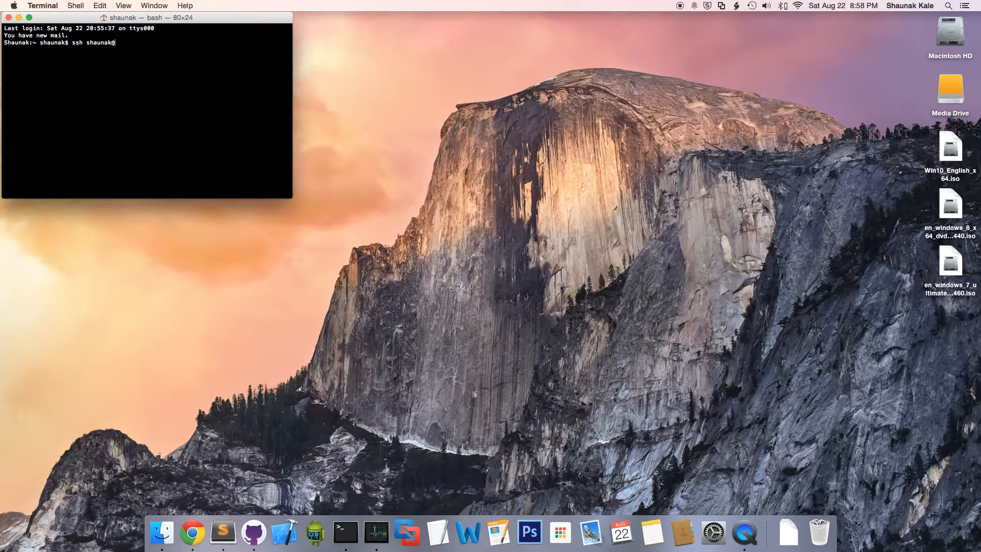
type("192.16")
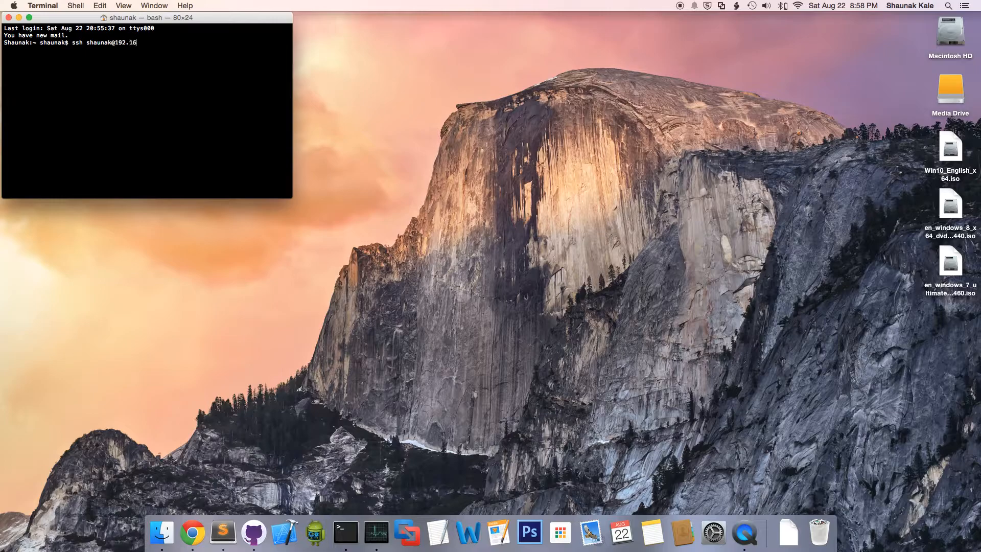
type("8.1")
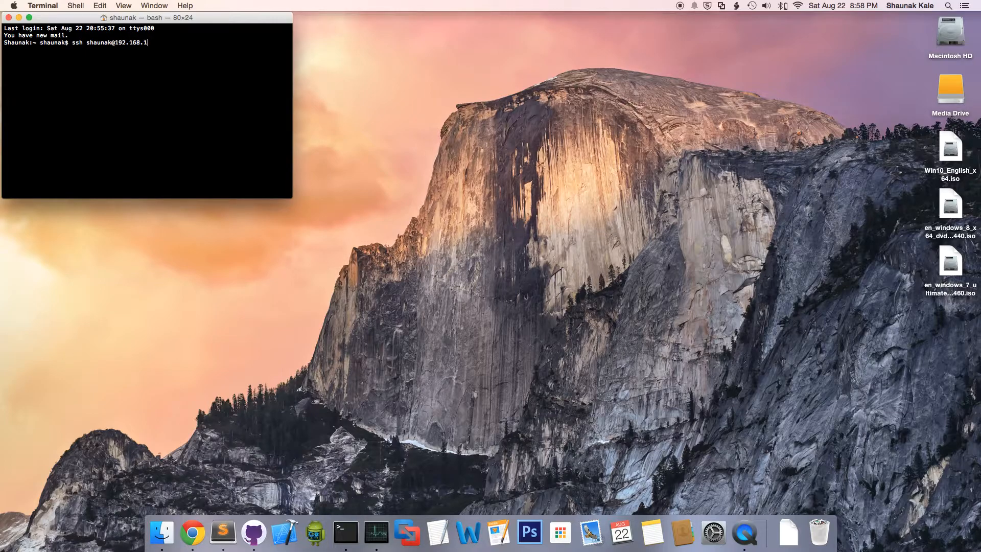
type(".92")
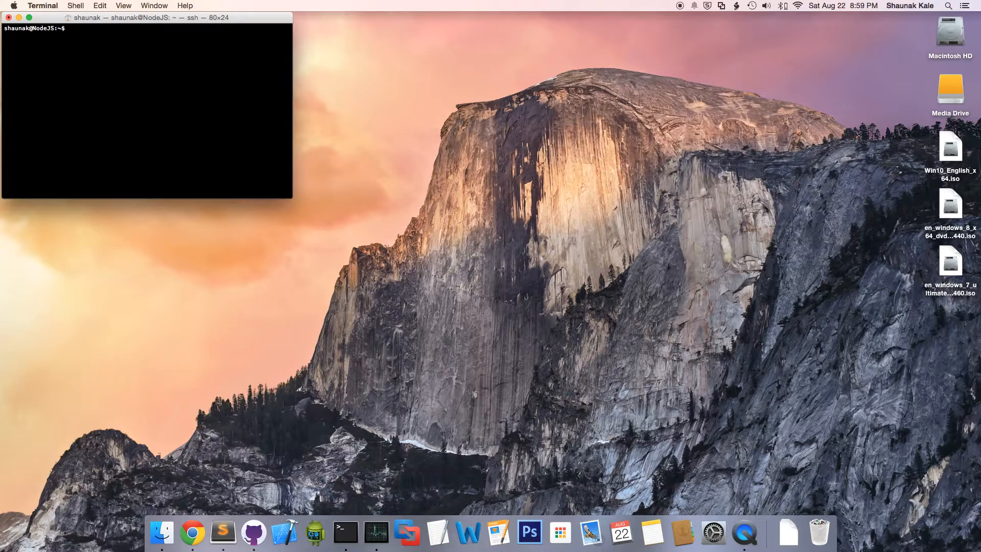
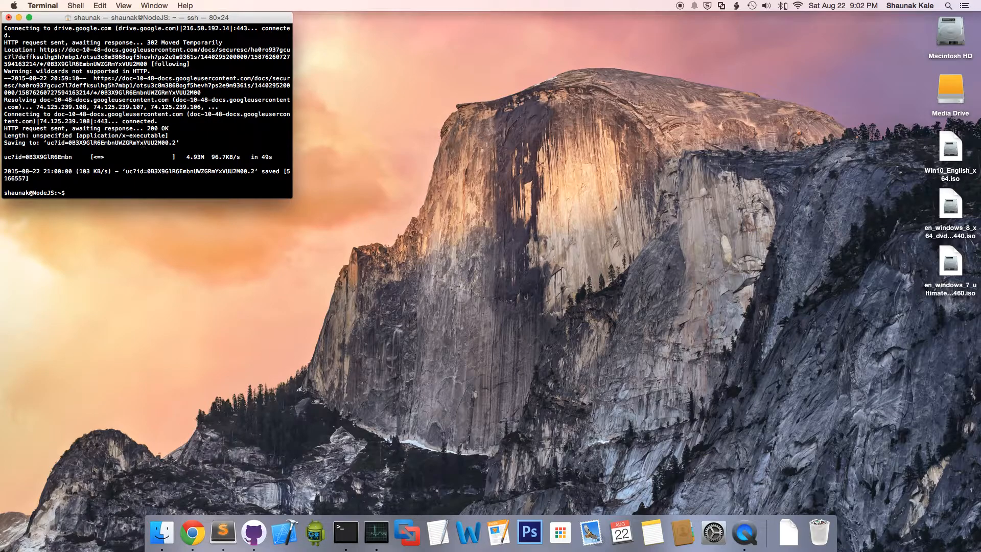
Copy the downloaded file to drivepackage, rerunning with sudo !! after permission was denied.
type("cp")
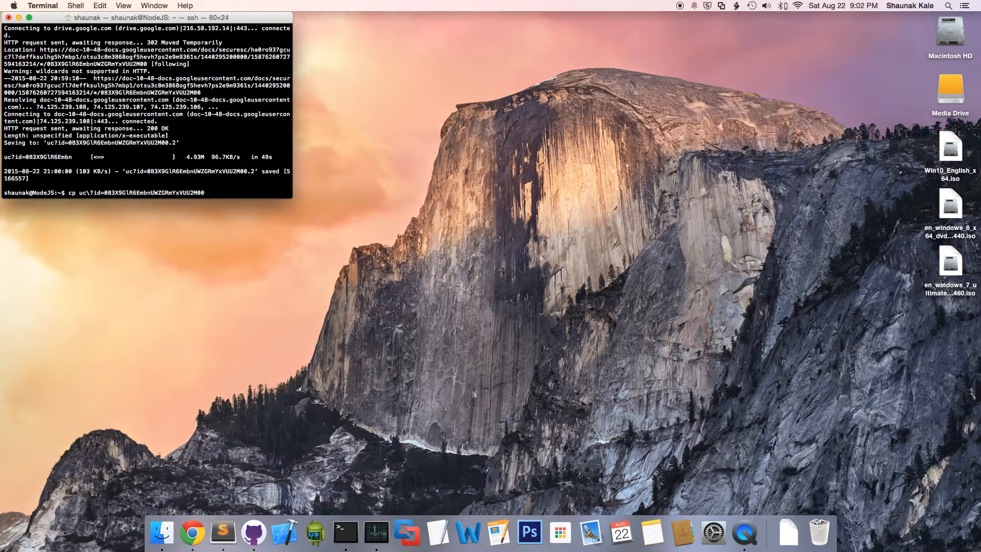
type("drivepa")
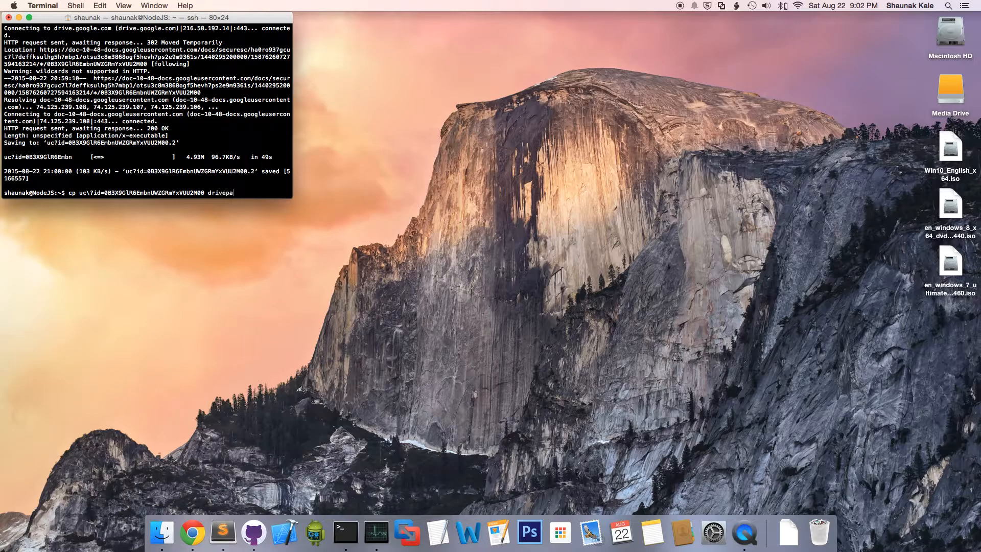
type("ckage")
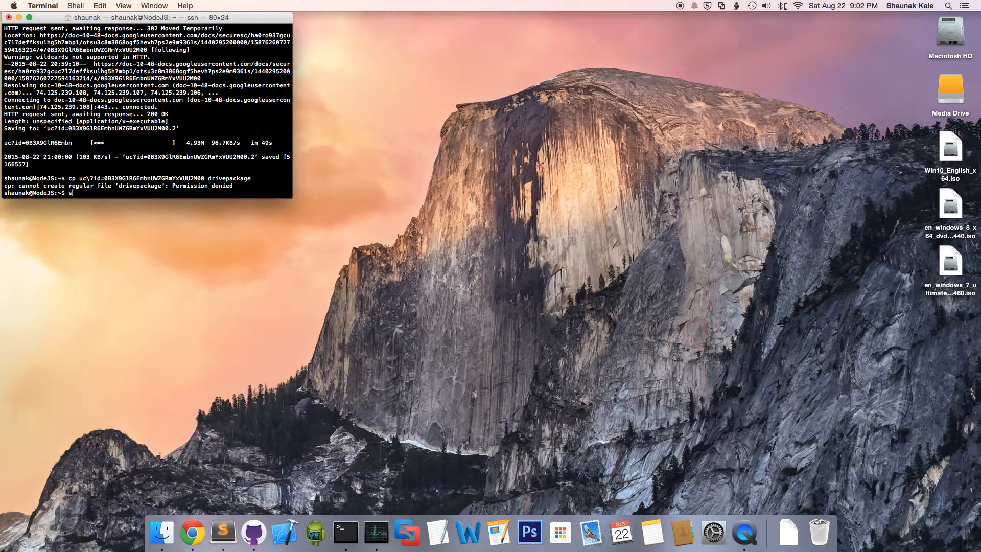
type("sudo !!")
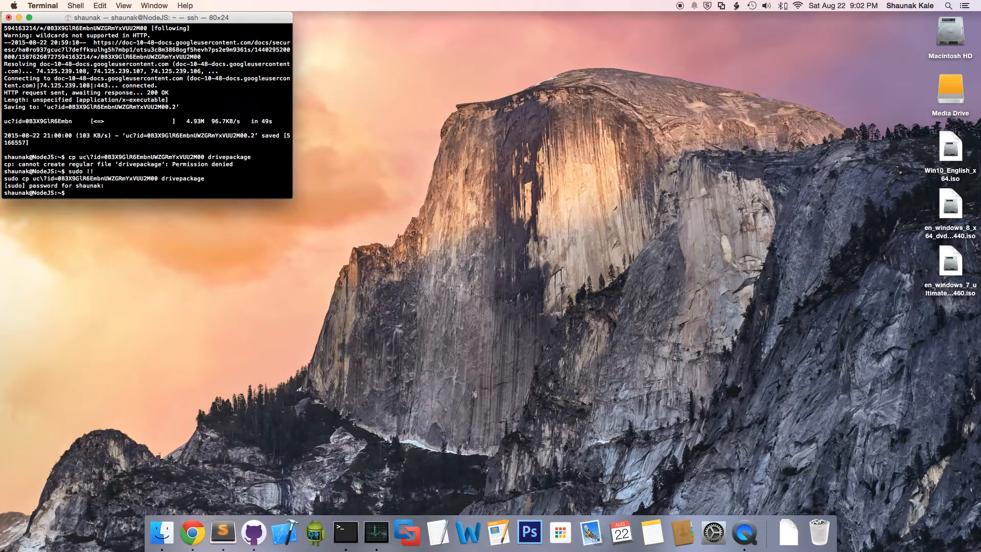
Install drivepackage as /usr/local/bin/drive with sudo install.
type("sudo")
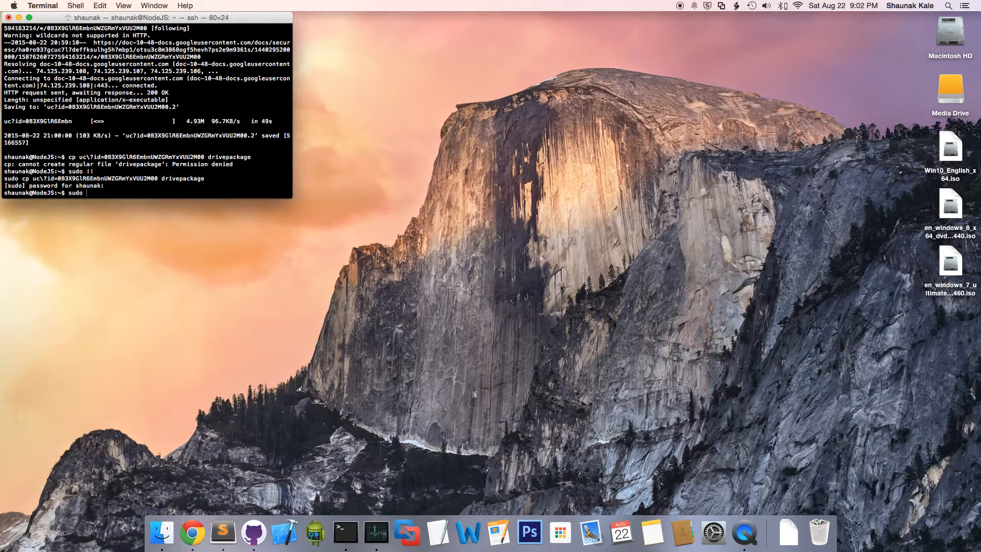
type("inst")
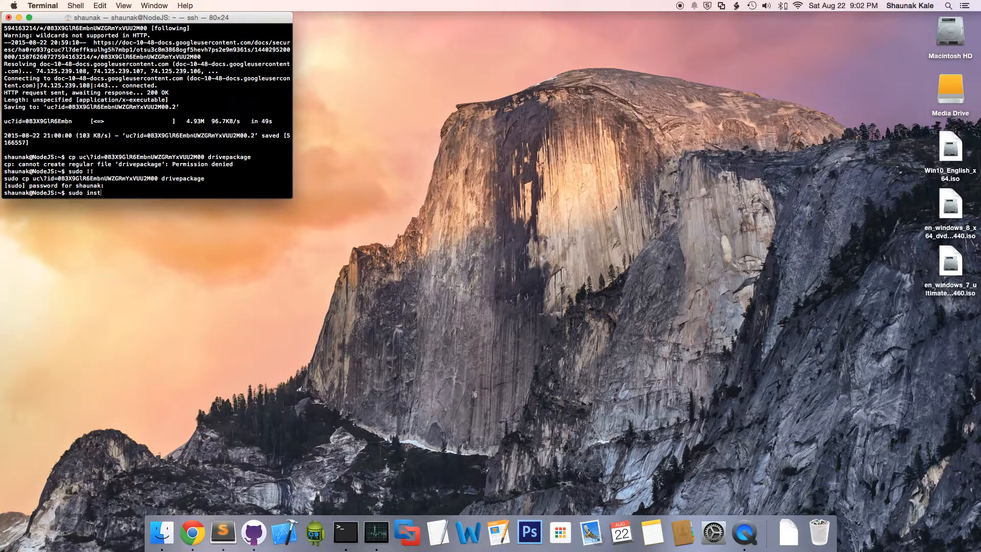
type("all")
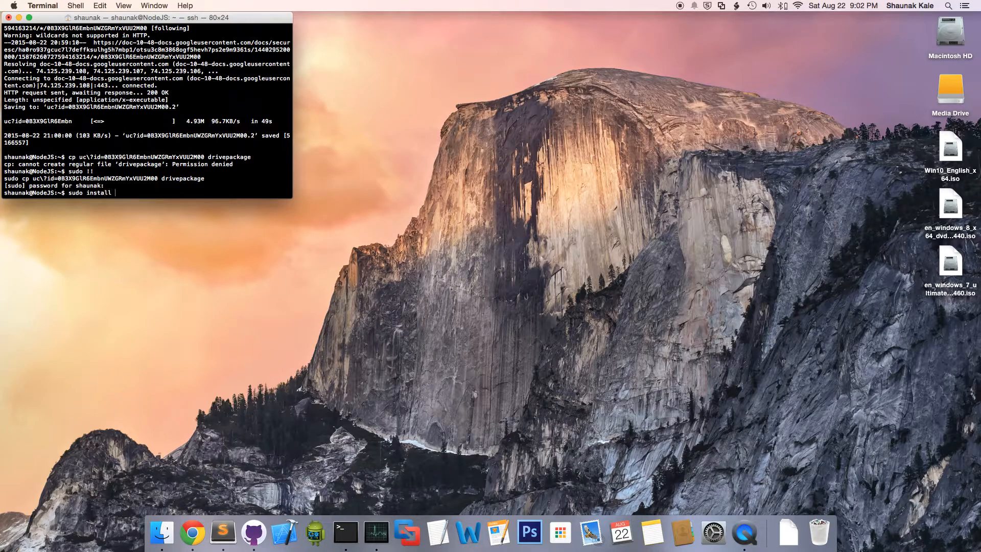
type("drive")
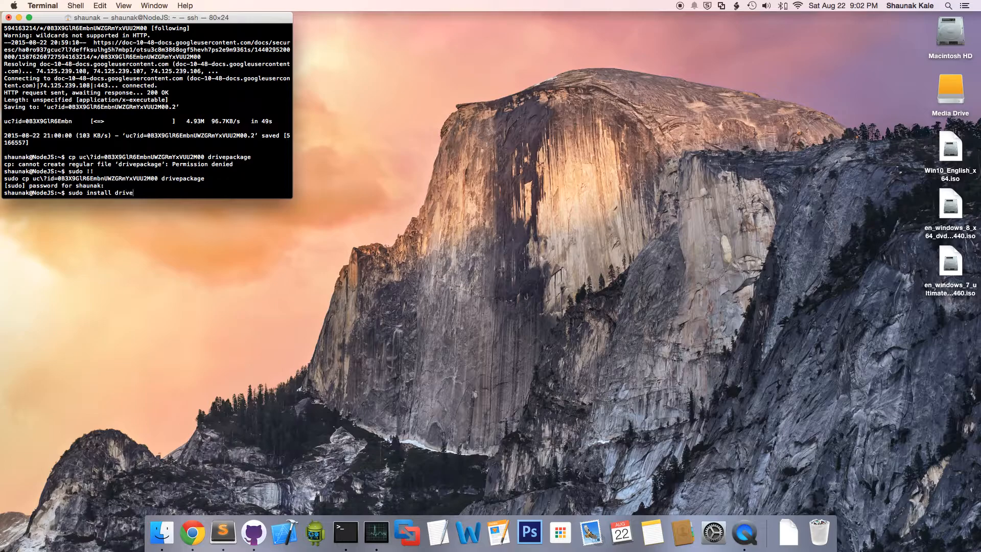
type("package")
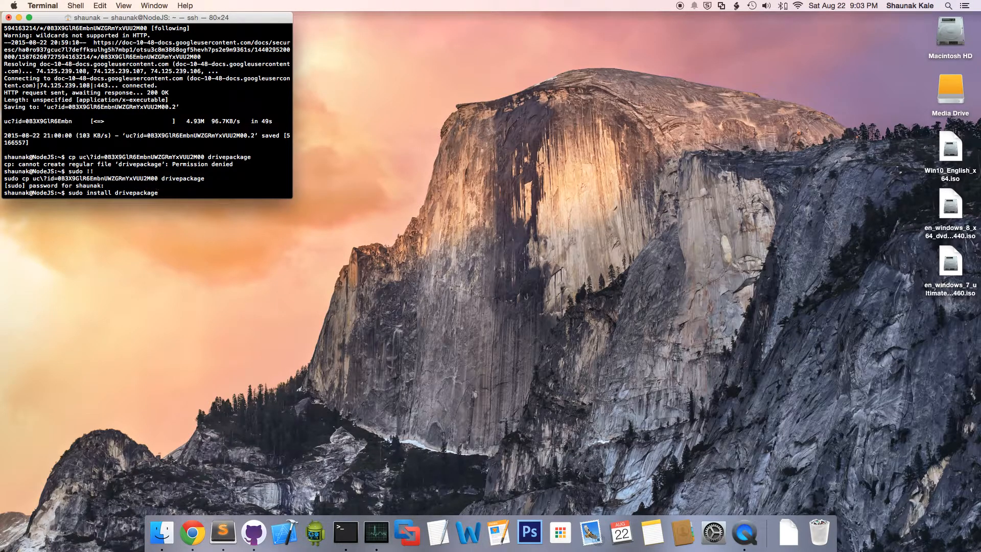
type("/usr/")
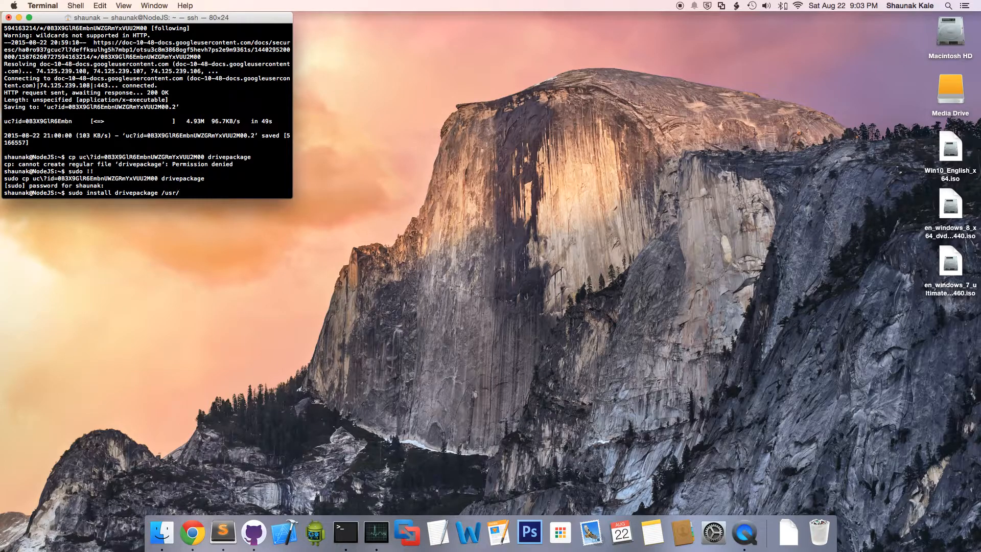
type("local/")
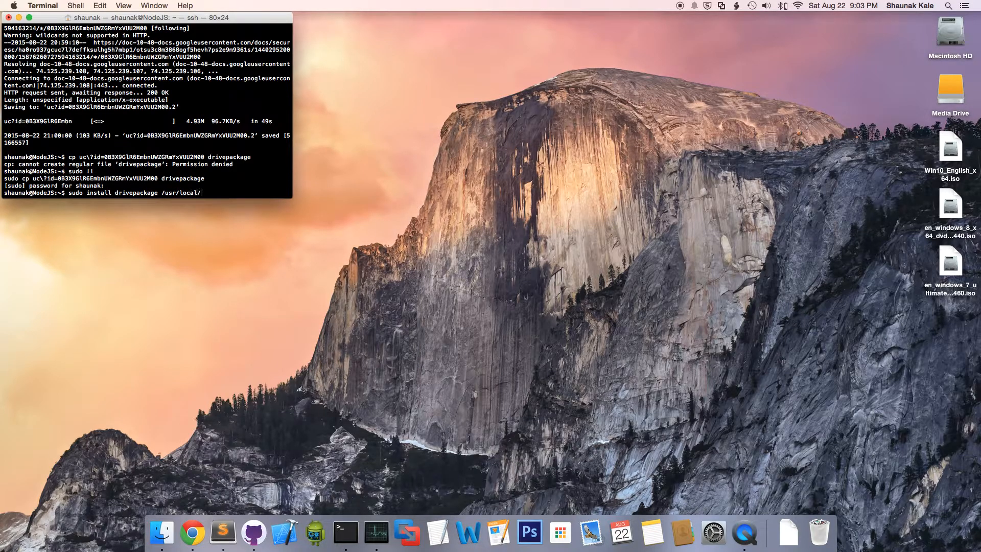
type("bin/drive")
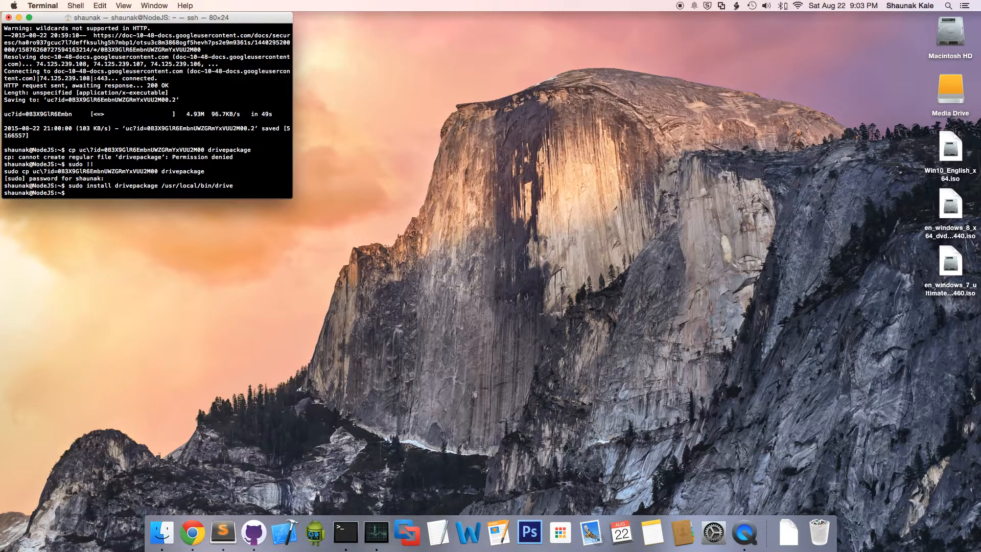
Run drive to list its usage help with upload, share and url options.
type("dr")
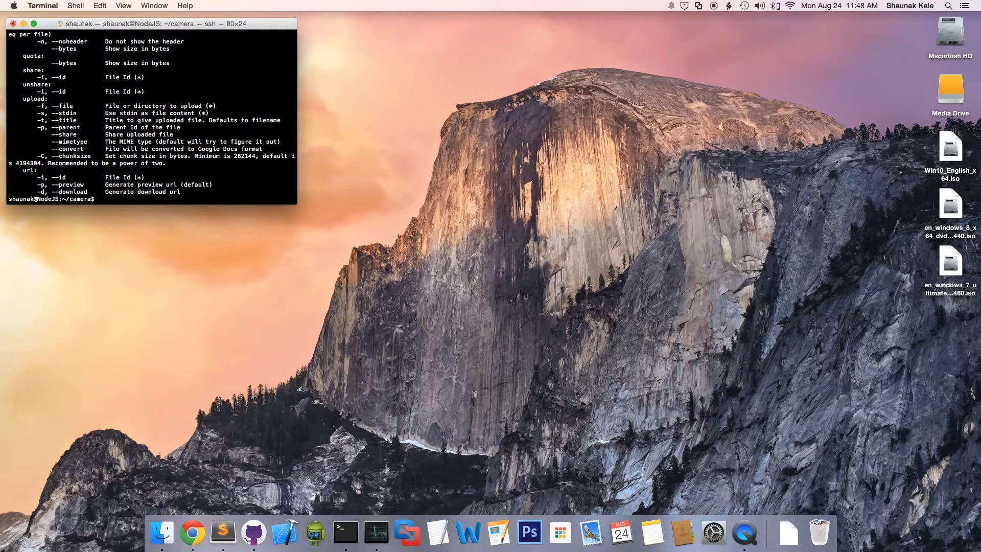
Install the sshpass package with sudo apt-get install.
type("sudo a")
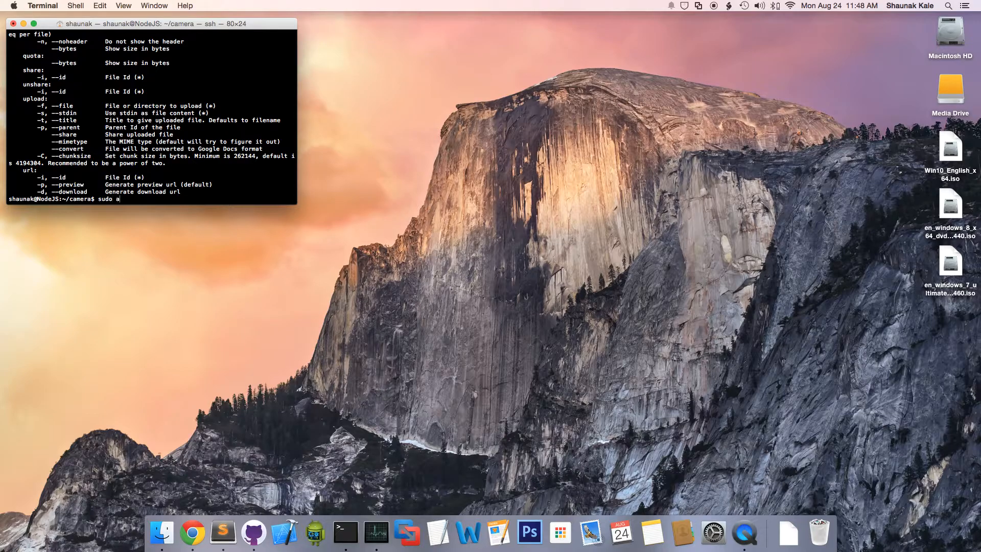
type("pt-get i")
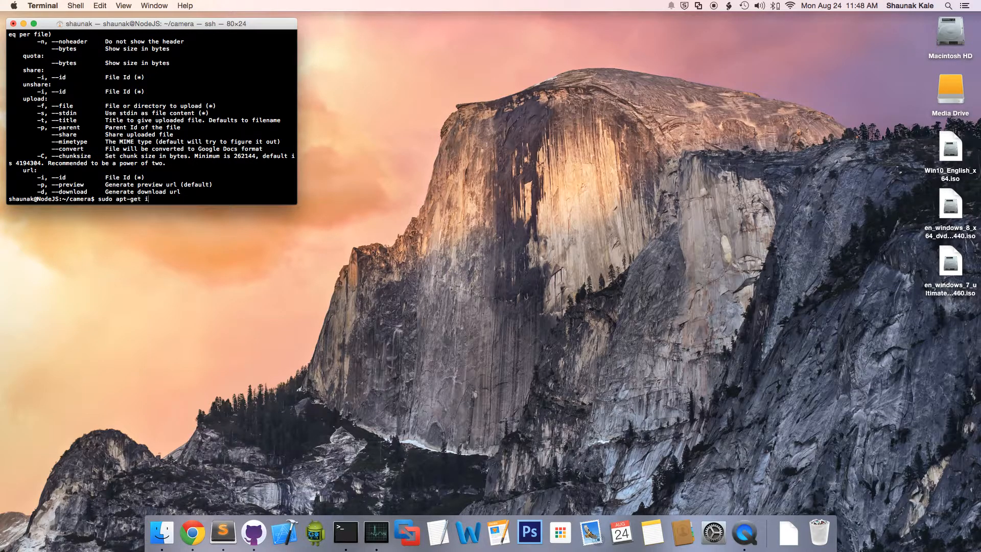
type("nstall")
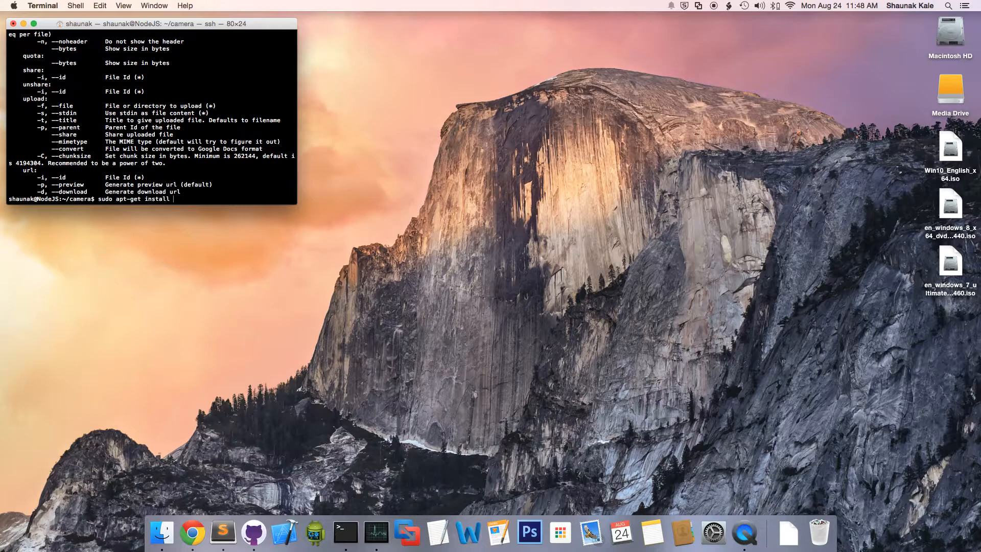
type("sshpass")
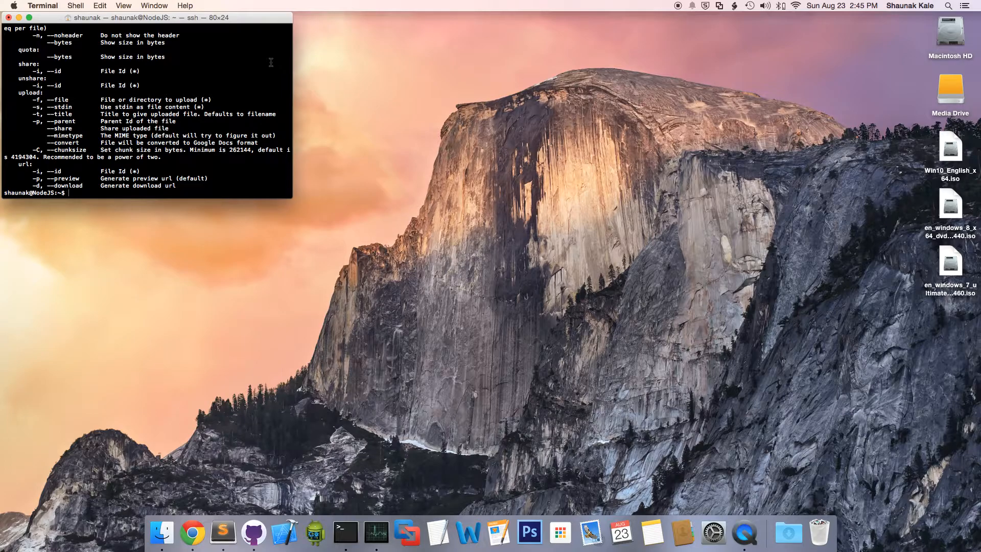
Run sudo apt-get install ffmpeg, confirming it is already the newest version.
type("sudo")
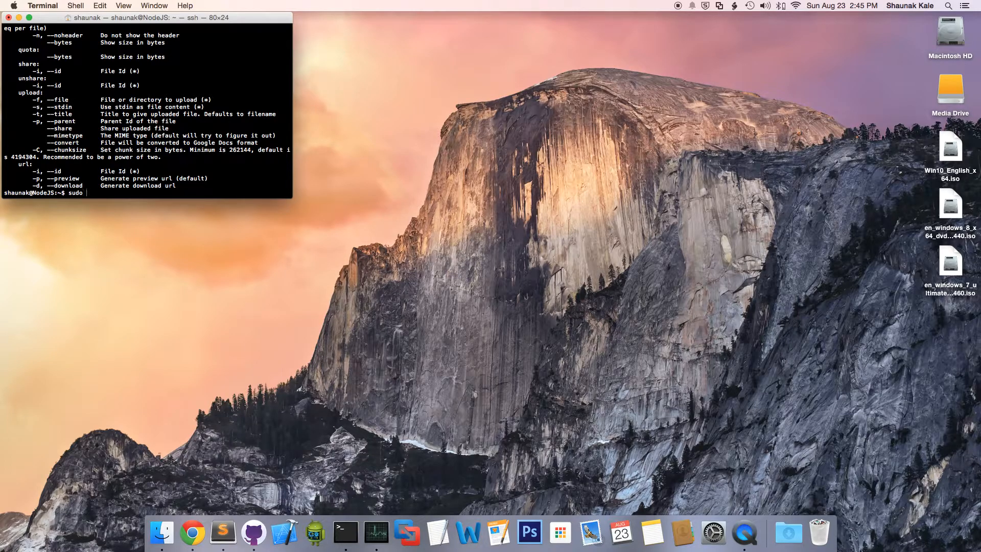
type("apt-get i")
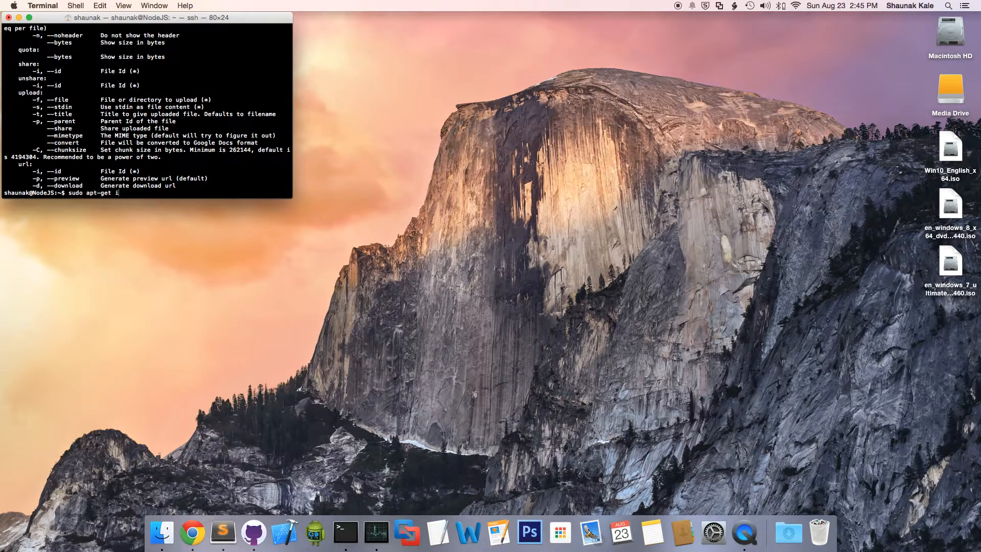
type("nstall ffmpeg")
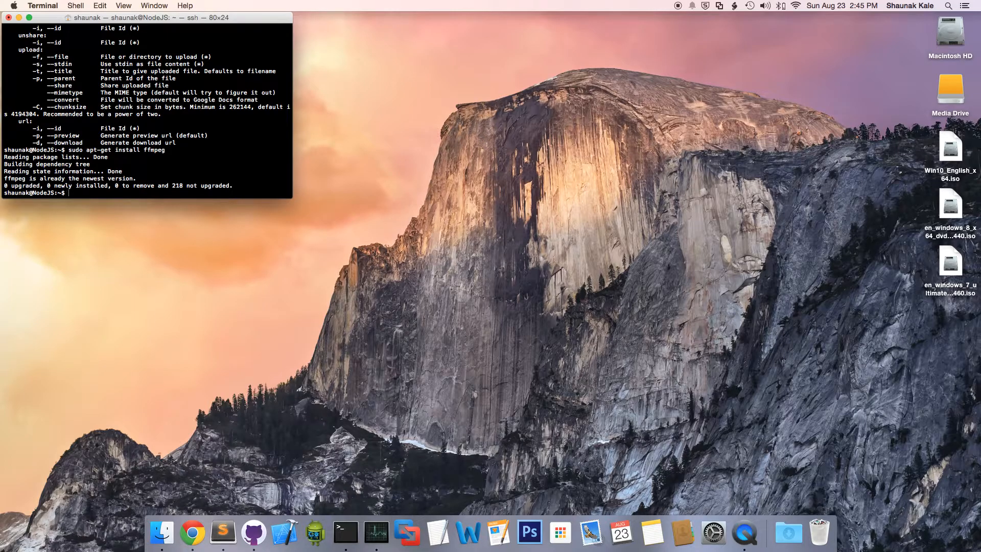
Create a media folder with mkdir.
type("mk")
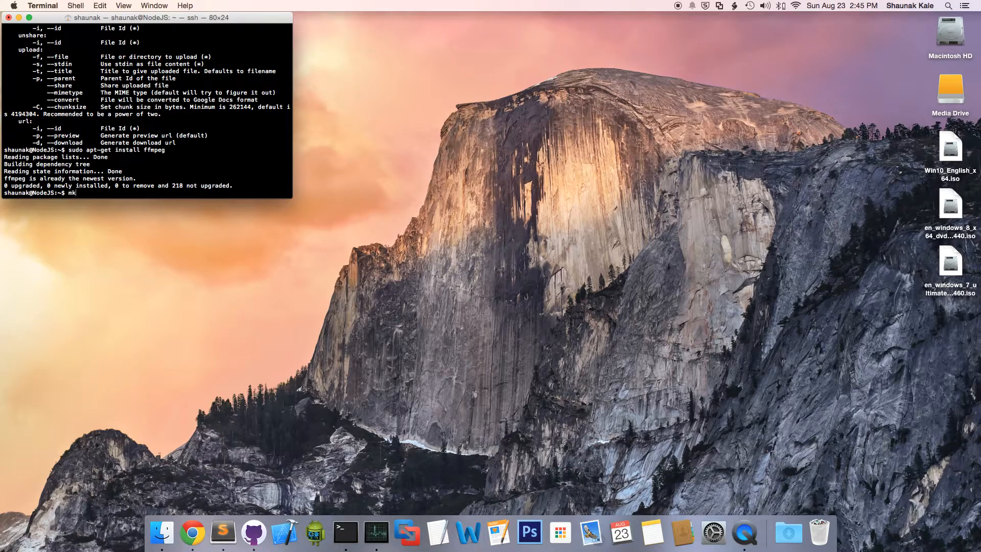
type("dir")
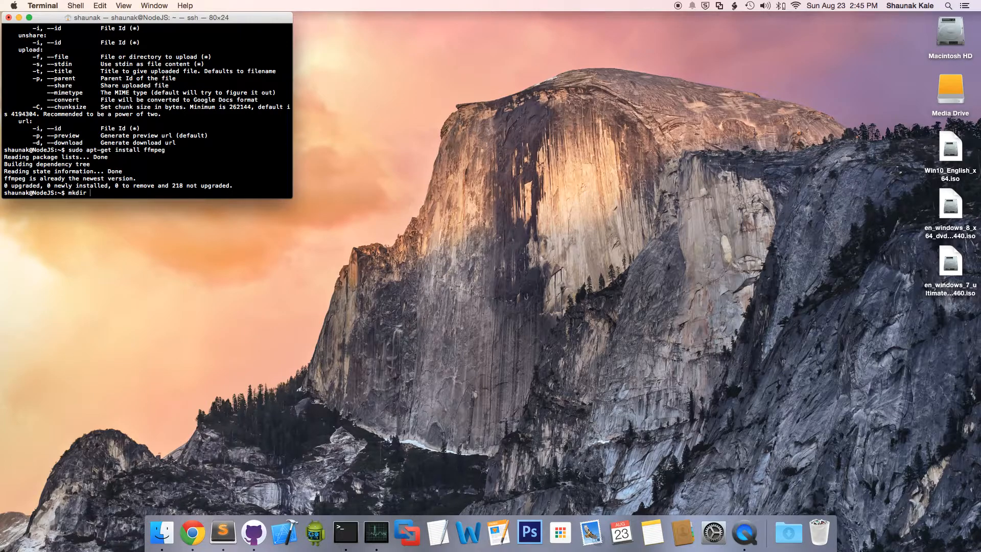
type("media")
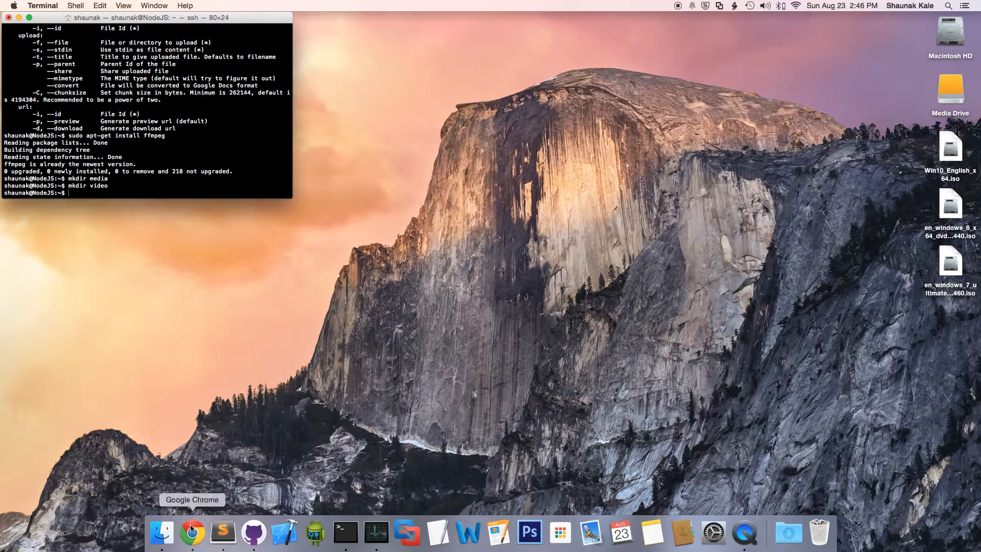
Request shaunakk.github.io/download/livestream/camera.sh in Chrome to download the script.
left_click(193, 533)
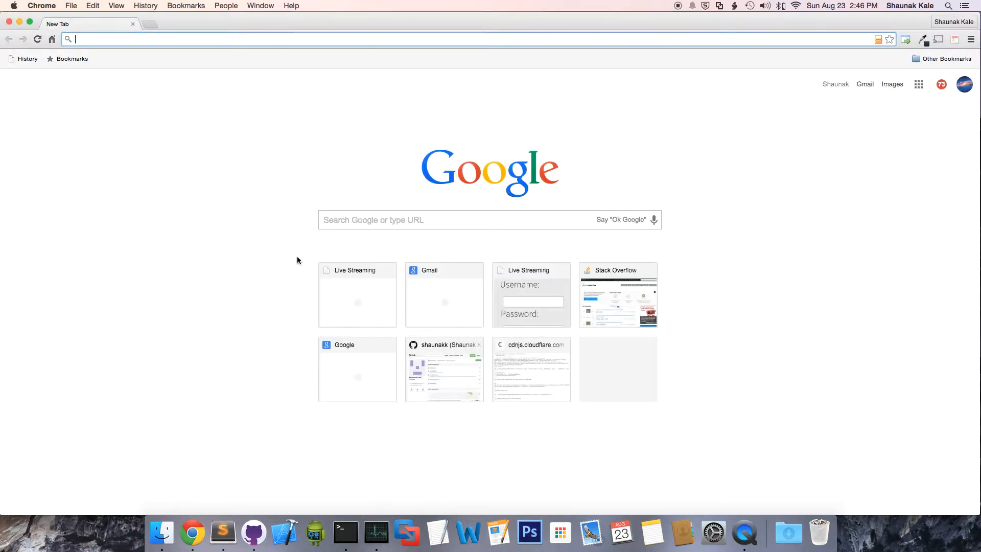
type("shaunakk.github.io")
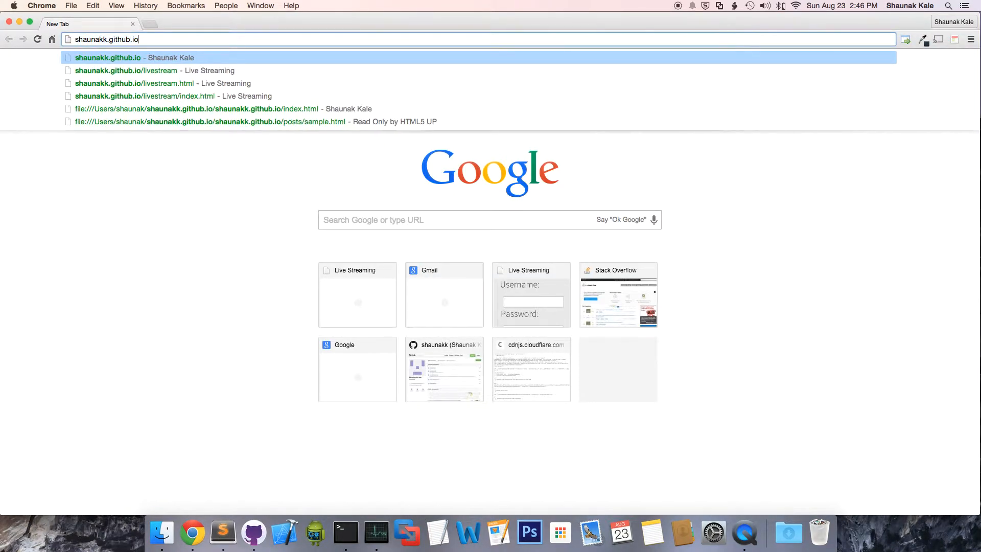
type("/d")
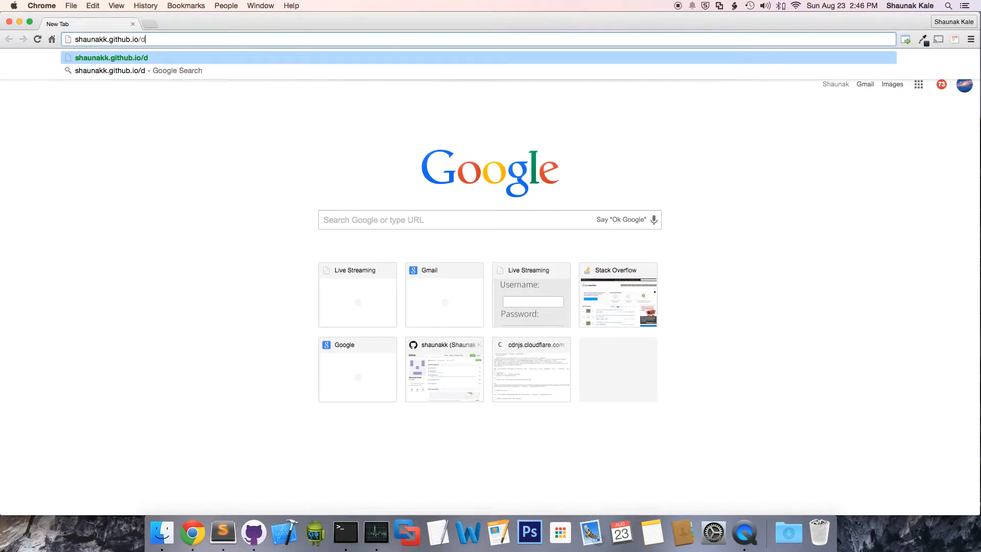
type("ownload")
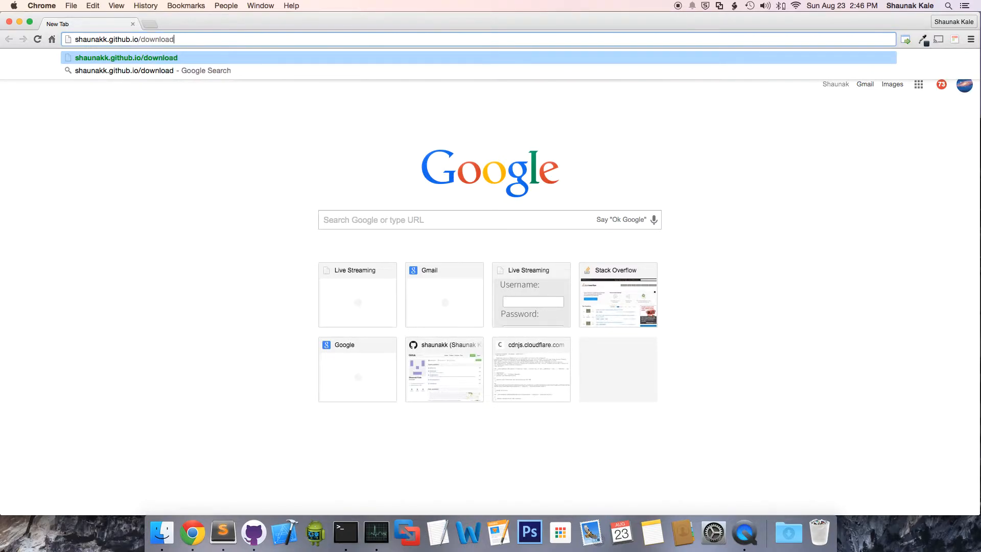
type("/livestr")
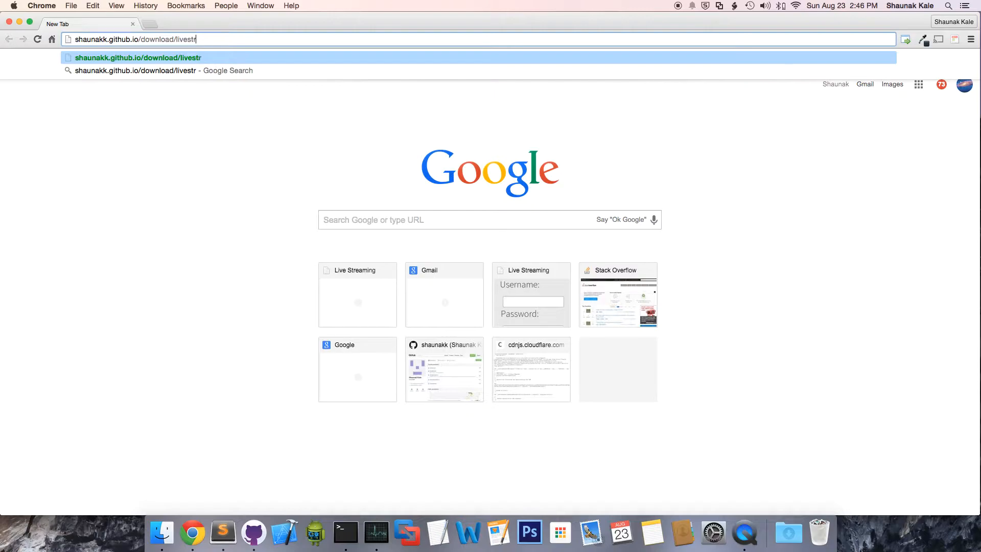
type("eam/camera.sh")
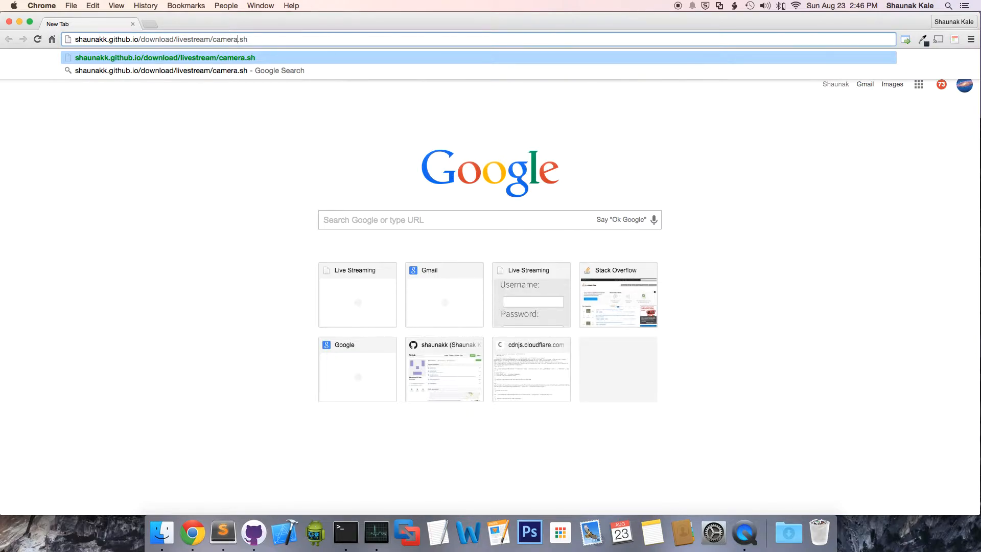
key("enter")
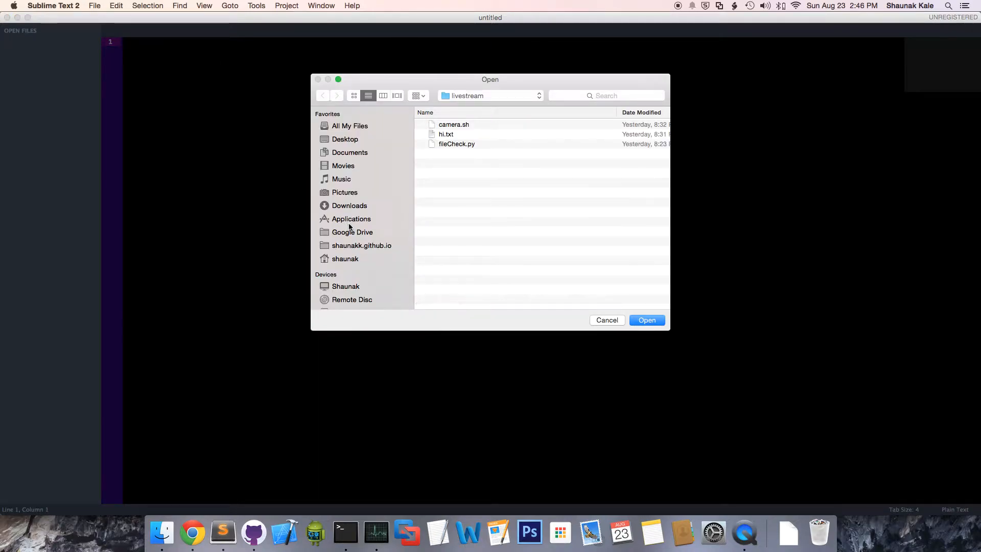
In camera.sh, replace the IP placeholder with 192.168.1.161.
left_click(350, 206)
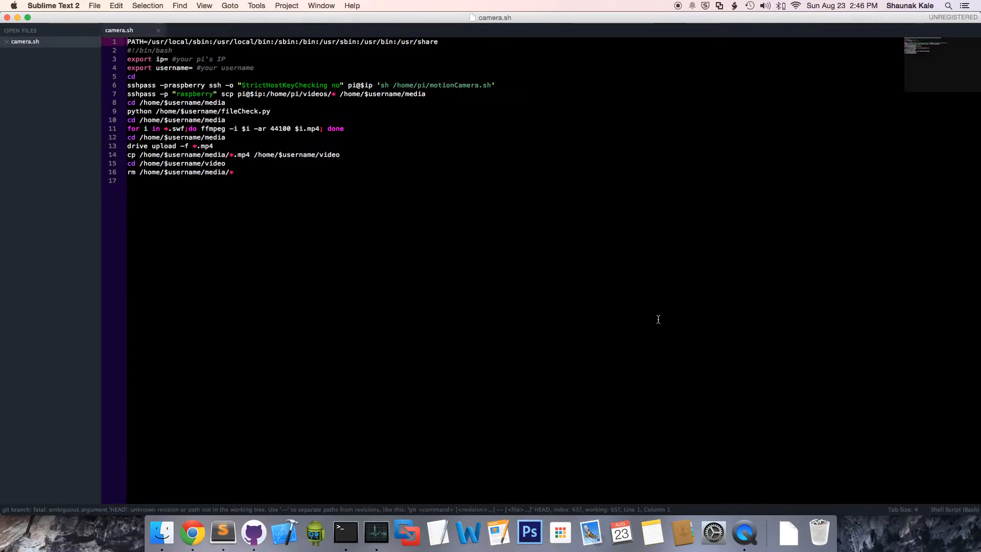
left_click(170, 60)
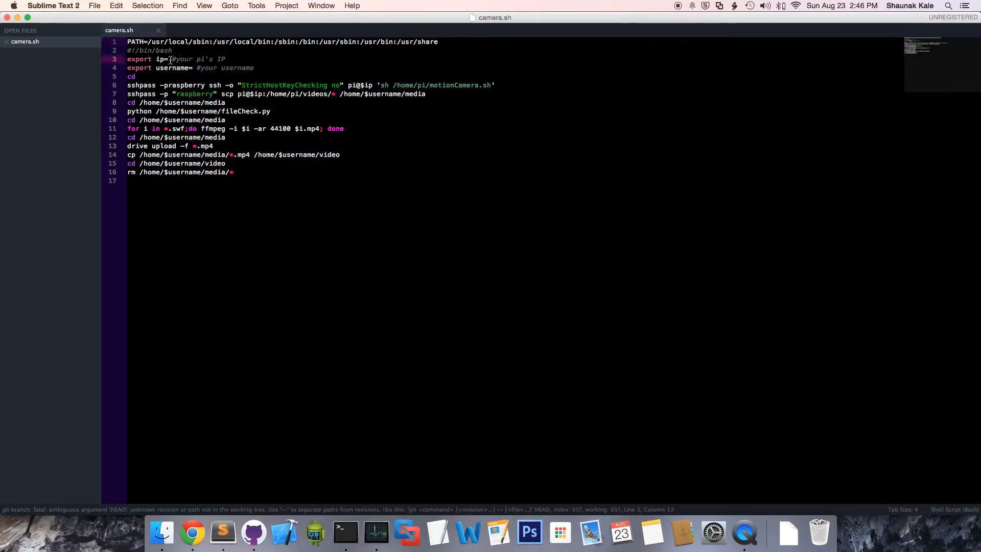
left_click_drag(168, 59, 212, 60)
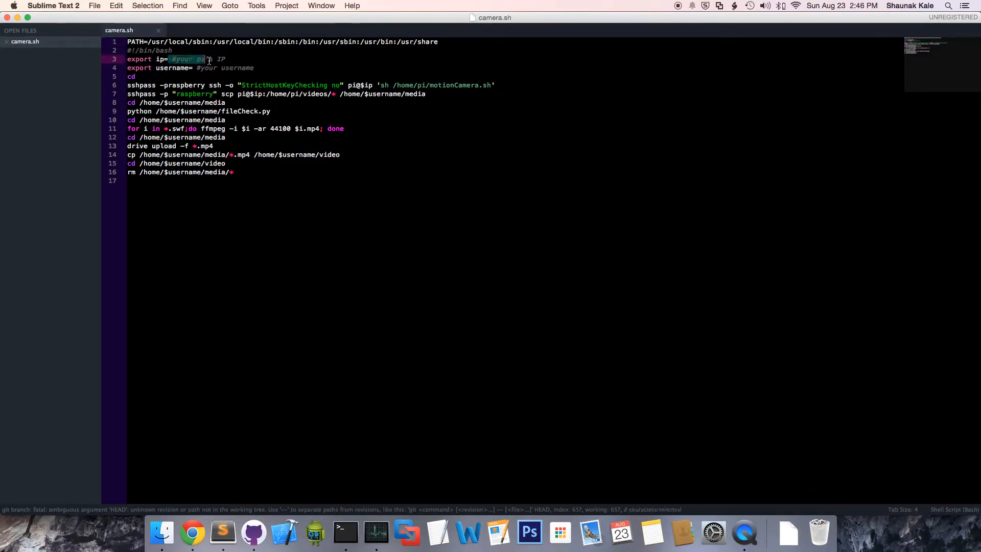
type("192.")
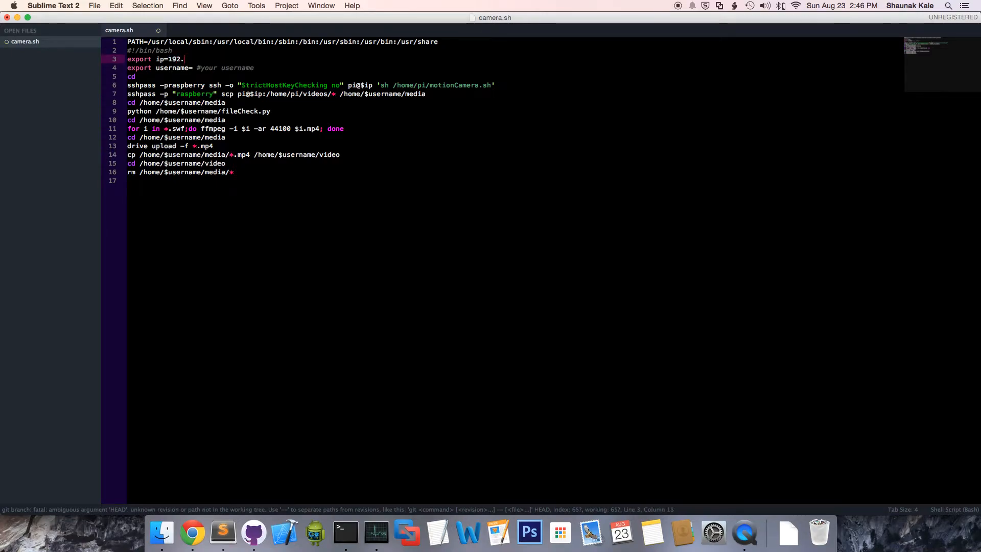
type("168.")
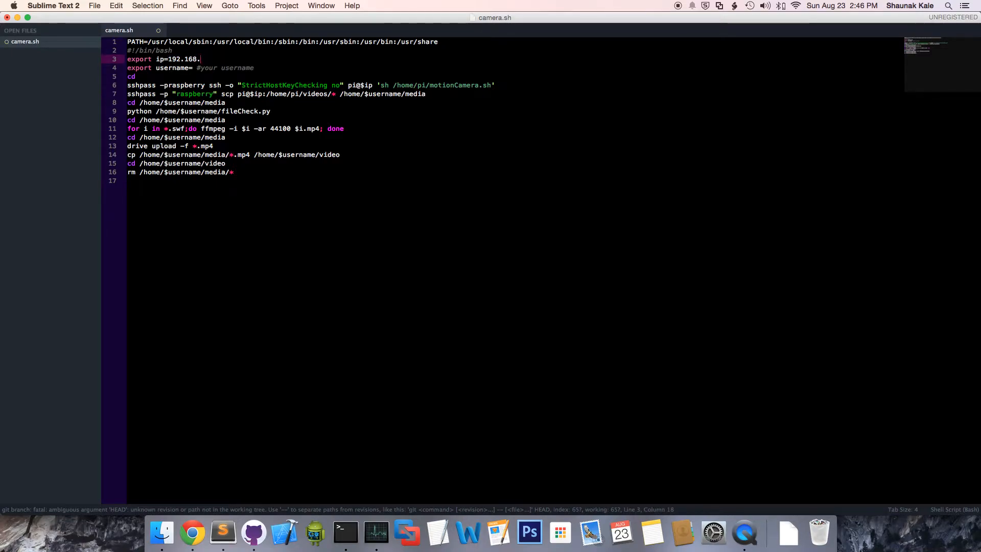
type("1.1")
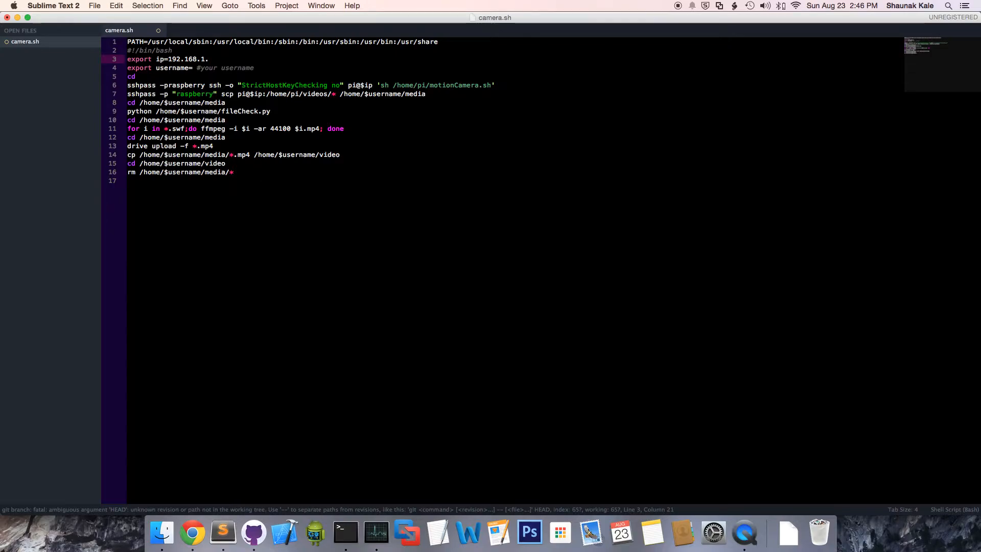
type("161")
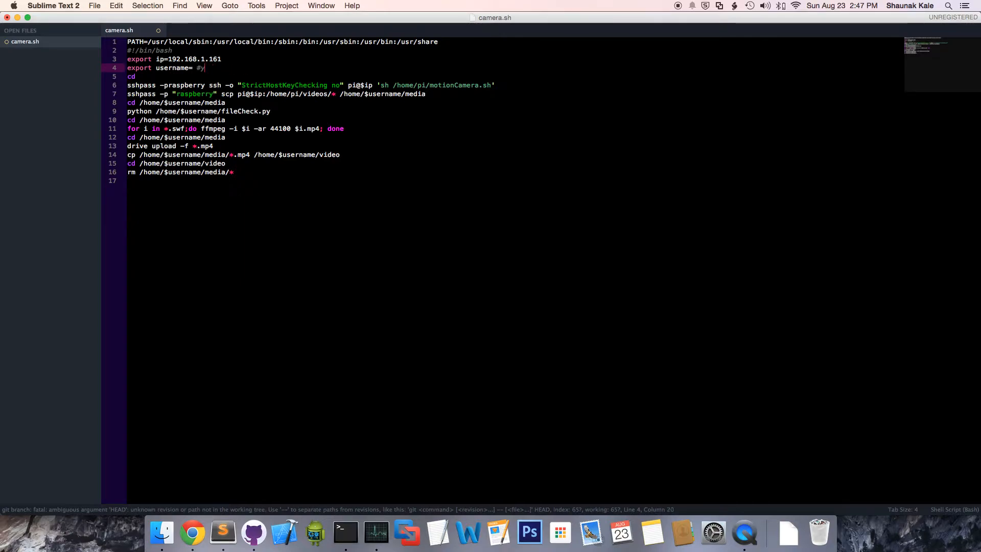
Fill in the username as shaunak and copy the whole edited script.
type("sha")
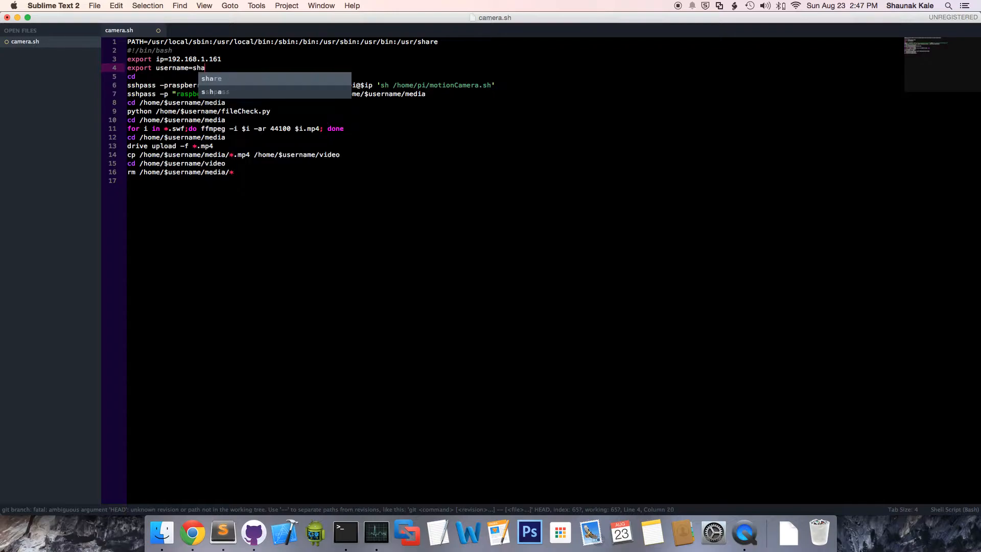
type("unak")
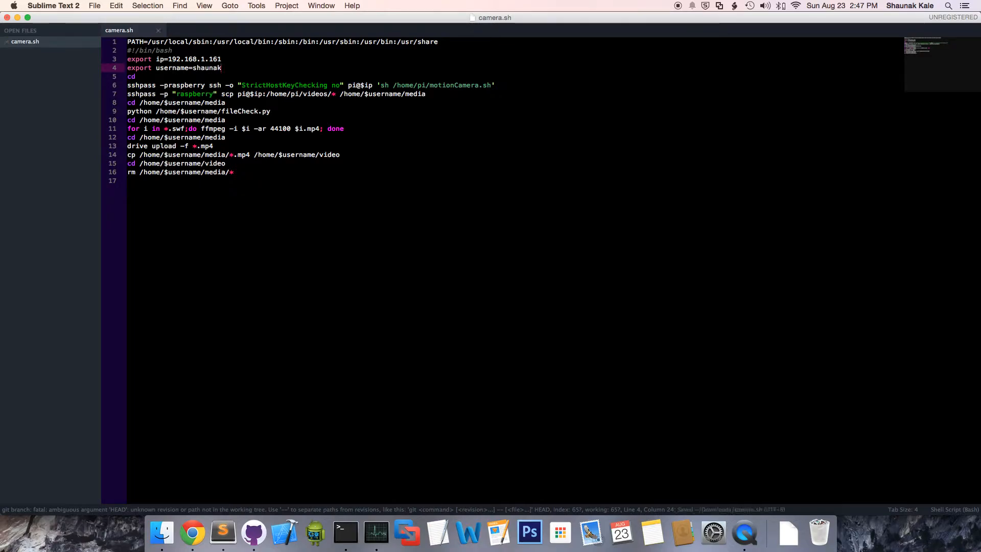
key("cmd+s")
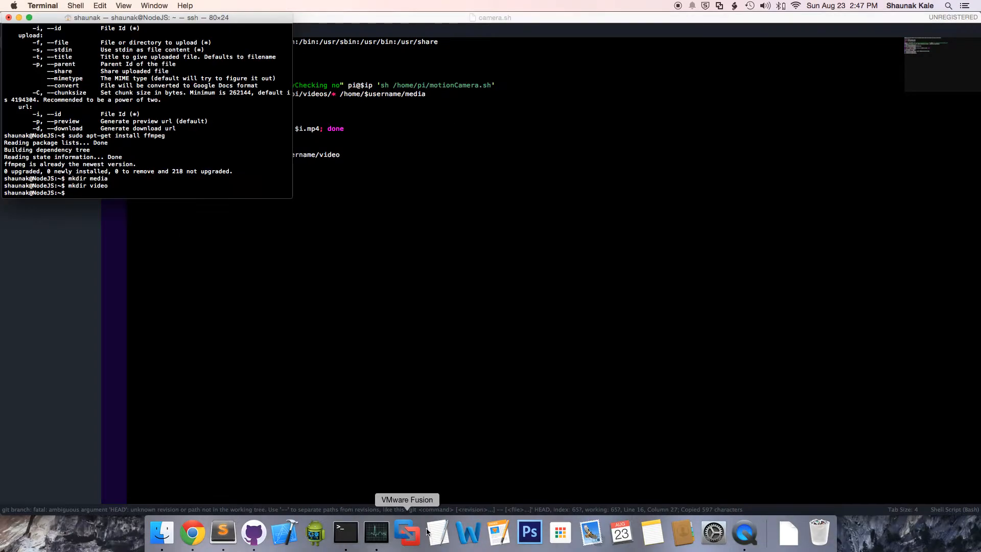
Create camera.sh with sudo nano, paste the copied script and save it under that name.
type("sudo nano camer")
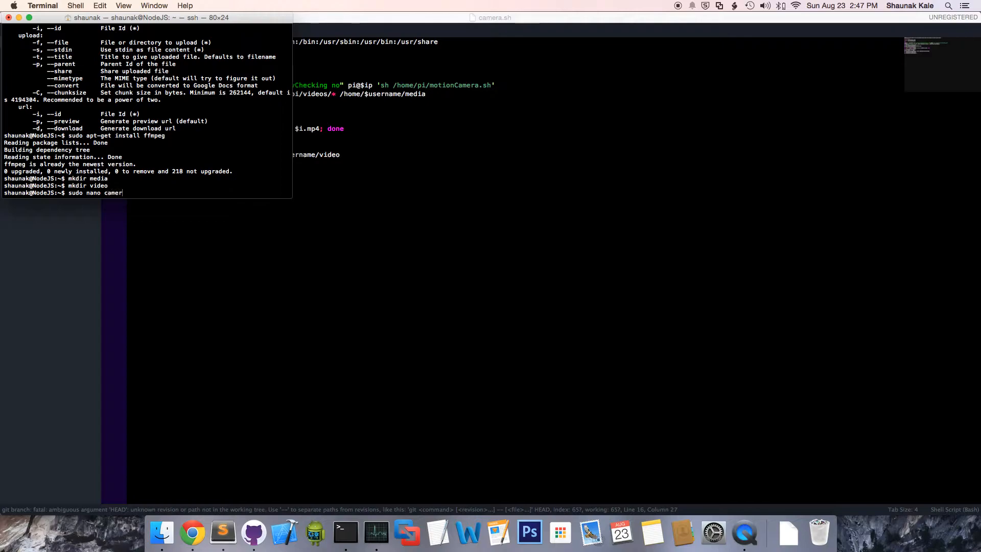
type(".sh")
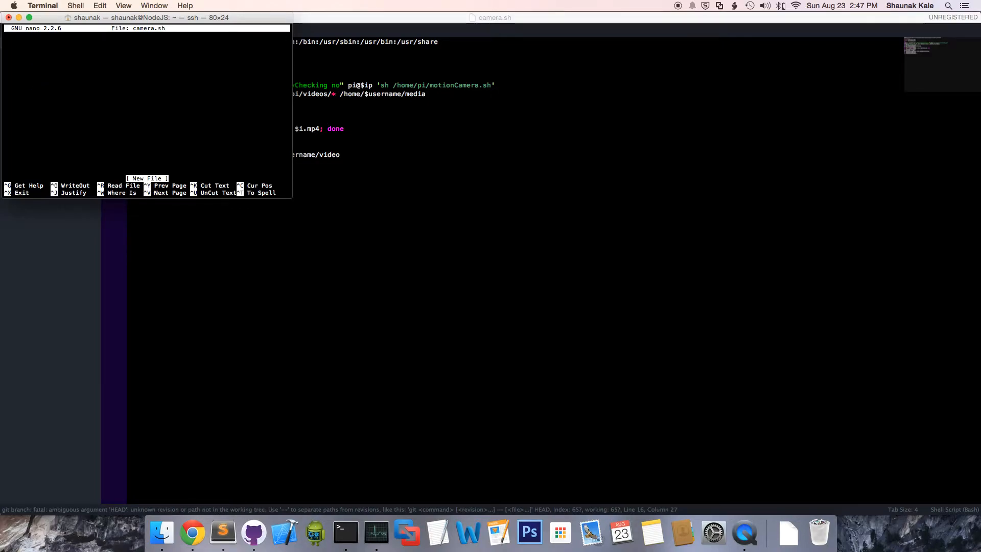
key("ctrl+o")
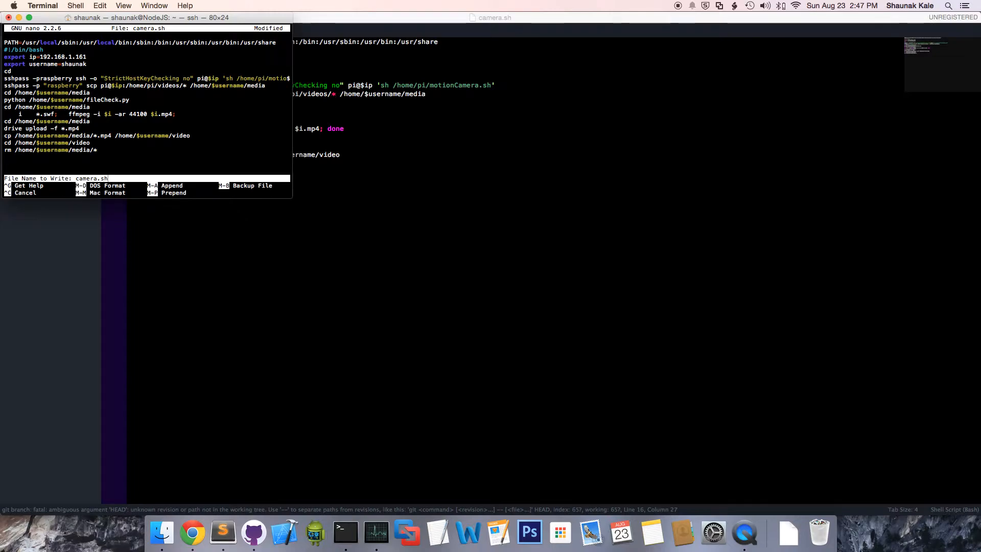
key("Enter")
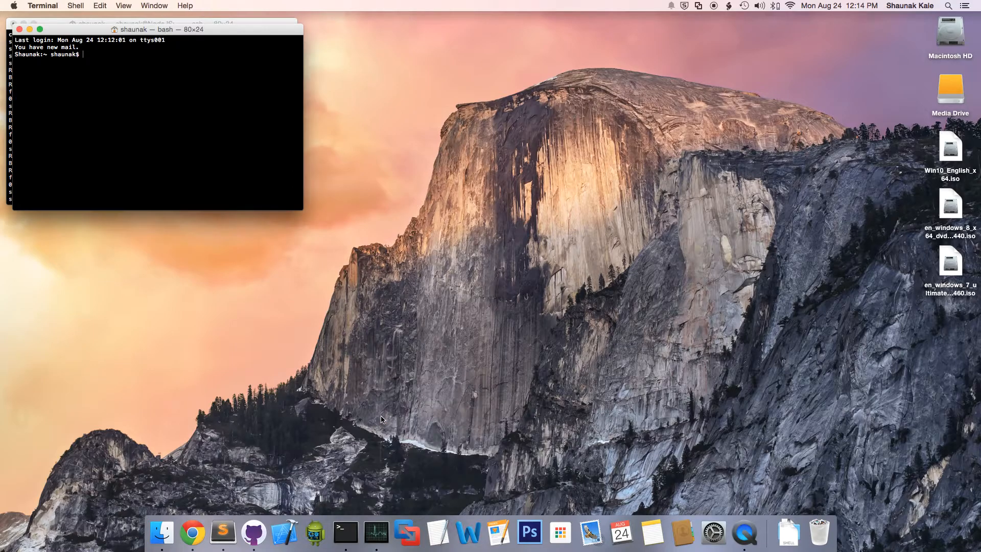
mouse_move(138, 73)
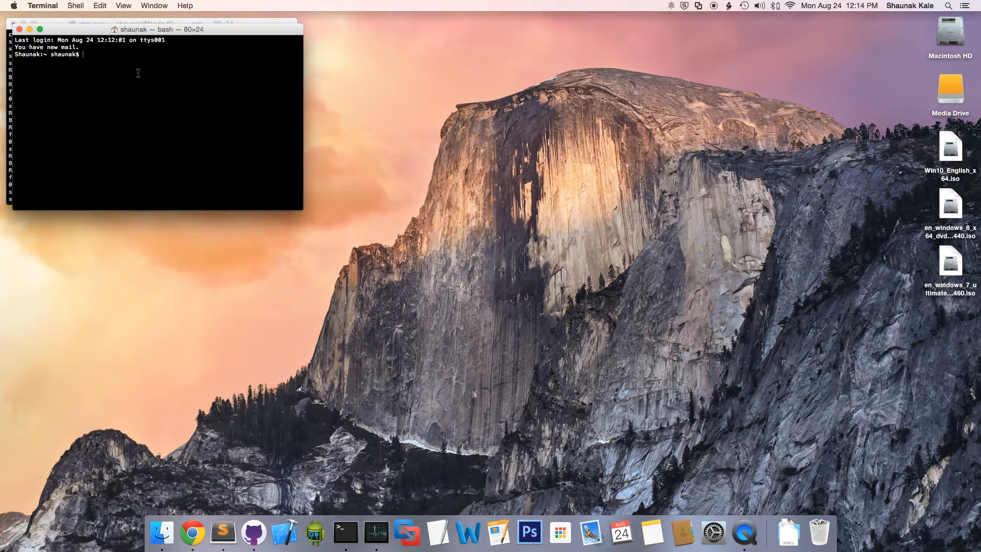
type("ssh p")
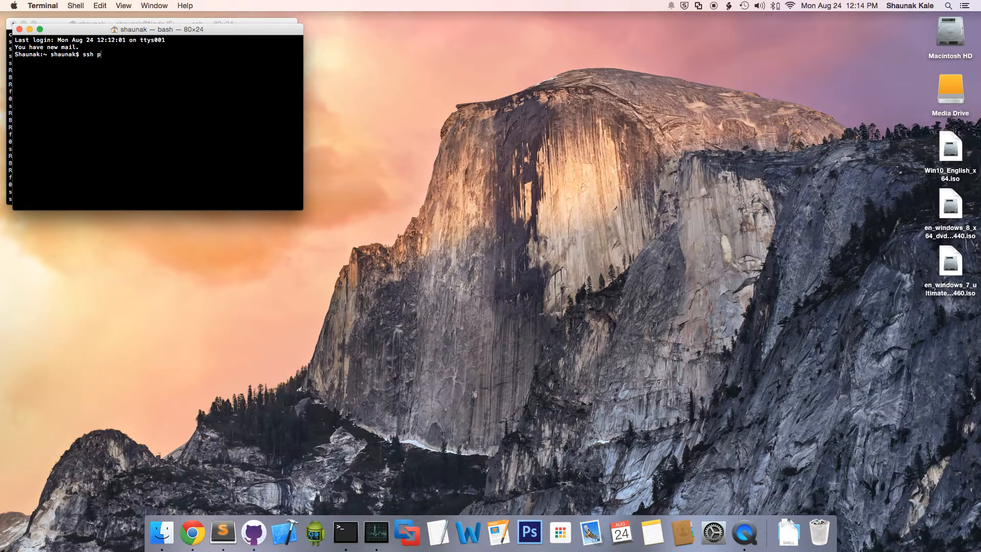
type("i@192.")
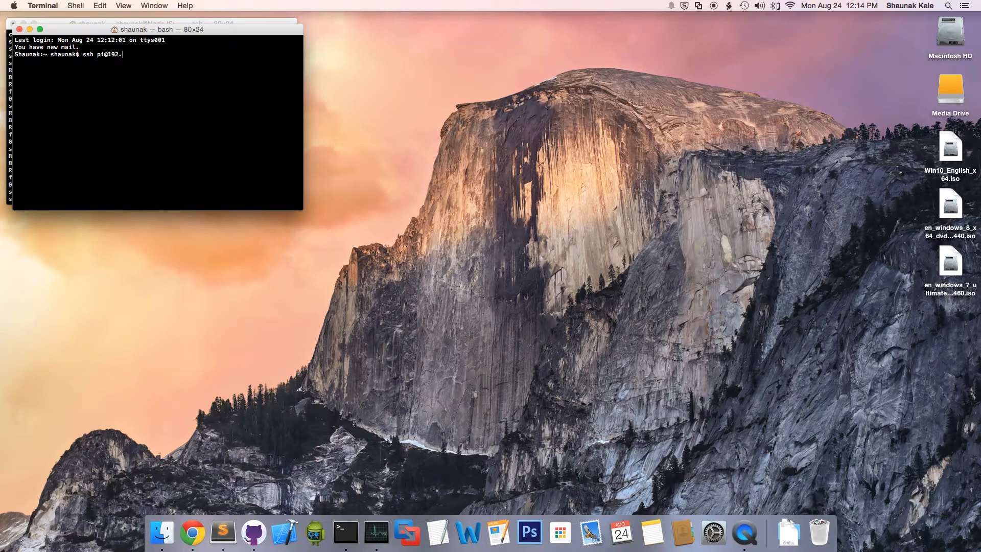
type("168.1.161")
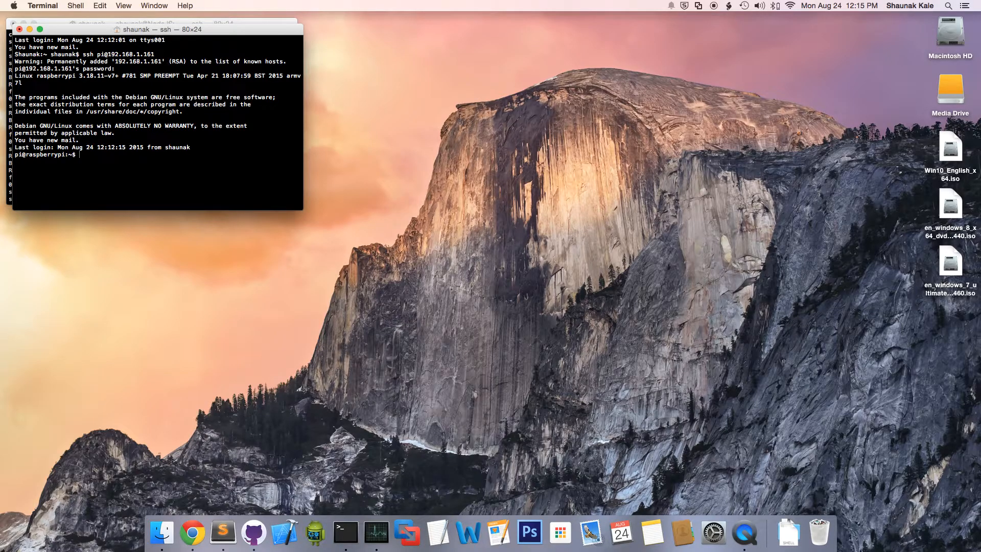
type("mkdir video")
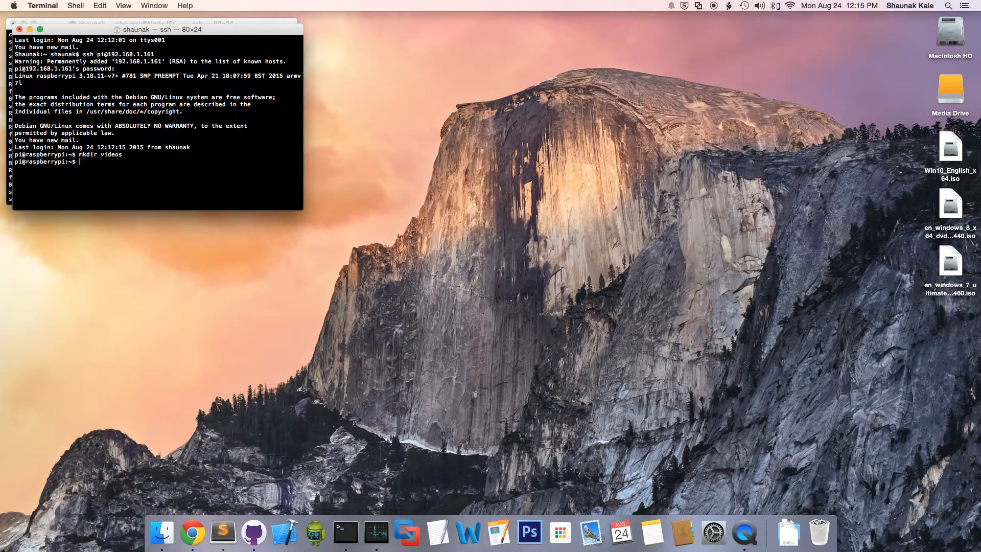
Start sudo nano on a new motionCamera.sh file on the Pi.
type("sudo")
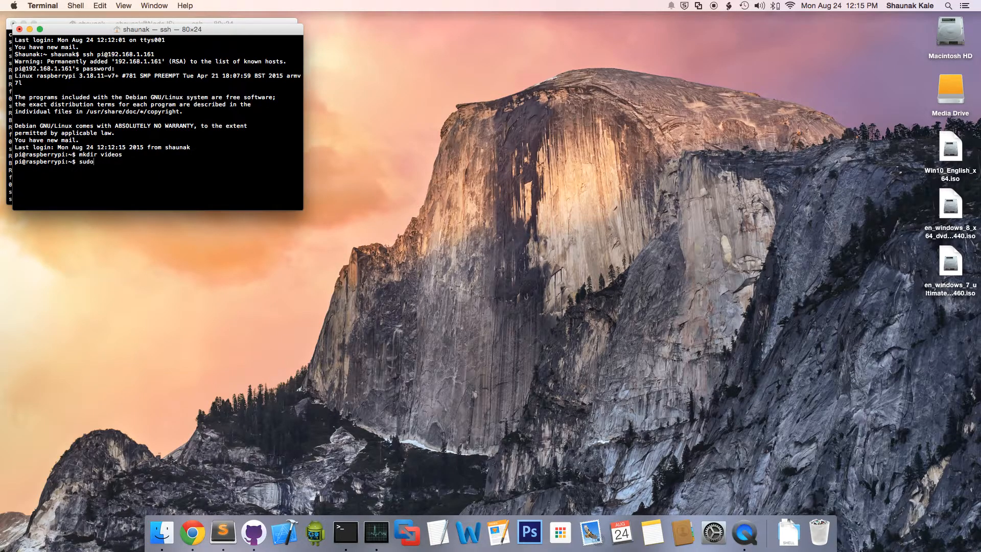
type("nano moti")
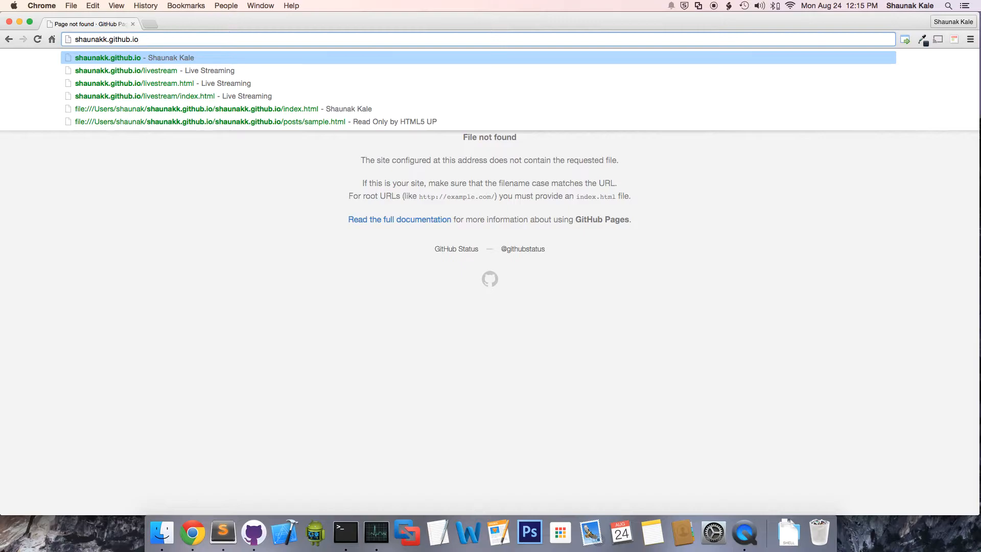
Point the address bar at the site's download/livestream folder.
type("/down")
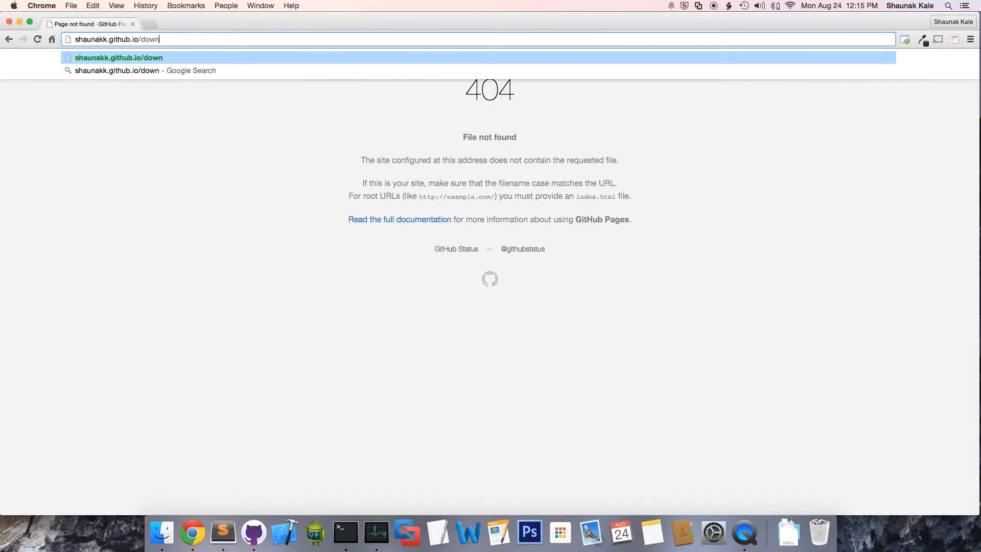
type("load/")
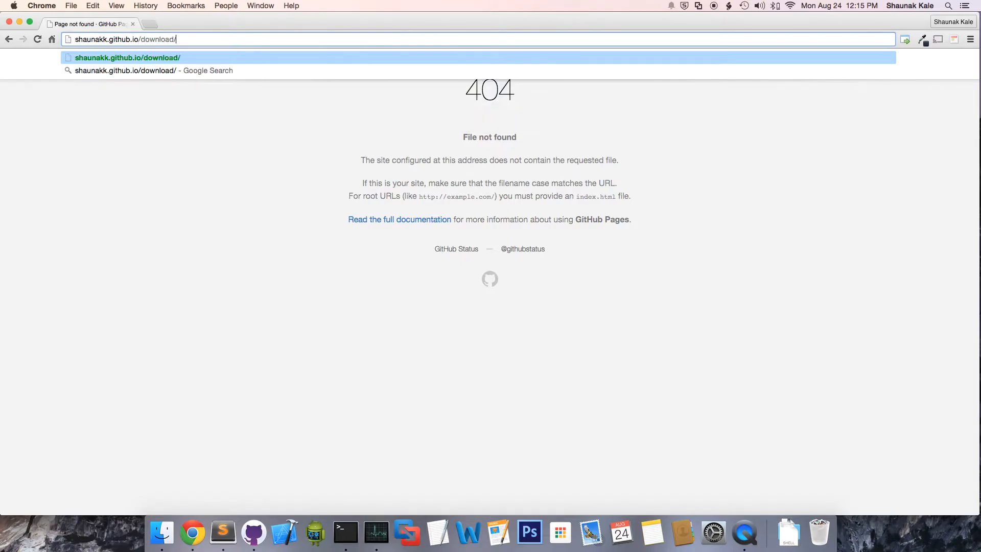
type("livestrea")
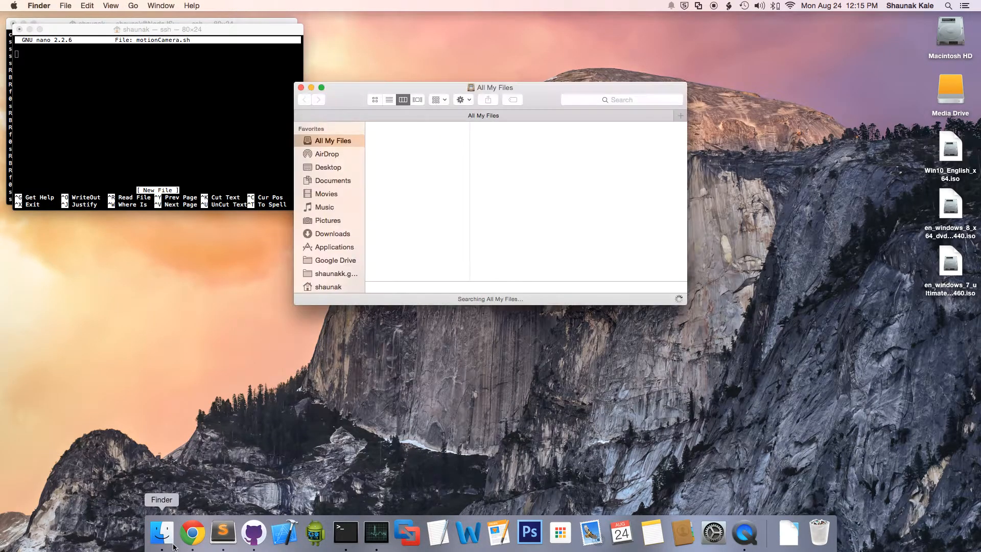
mouse_move(358, 273)
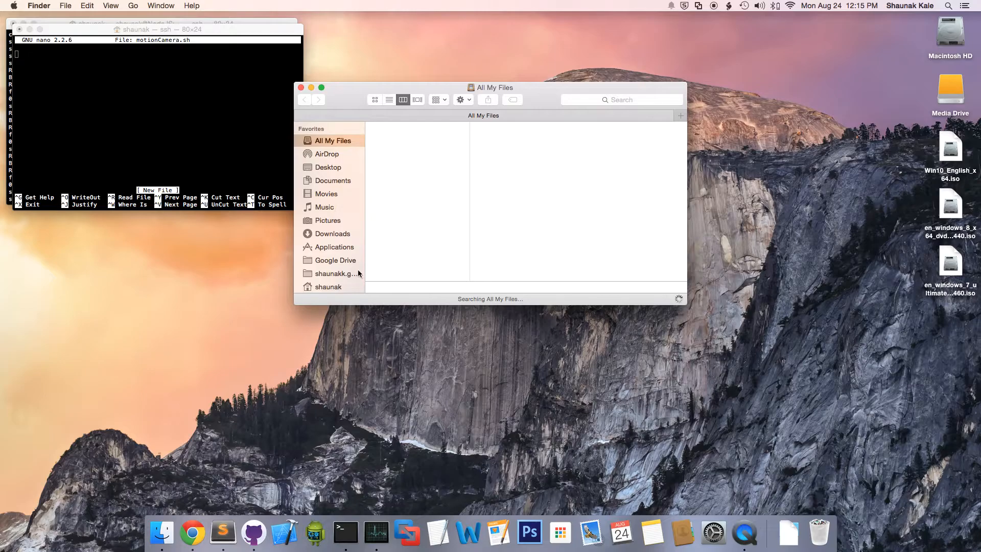
Show the Downloads folder in Finder and browse toward the livestream files.
left_click(332, 233)
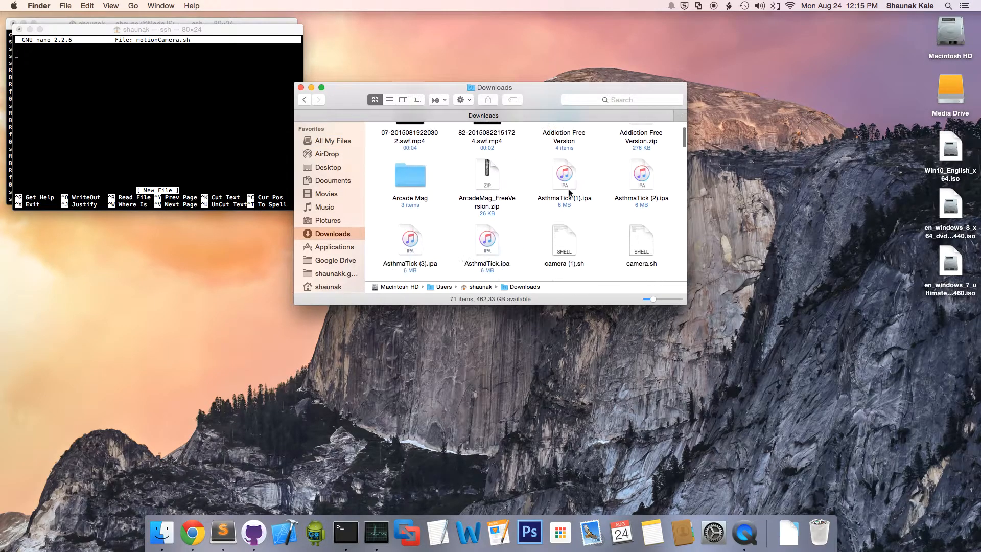
scroll("down", 3)
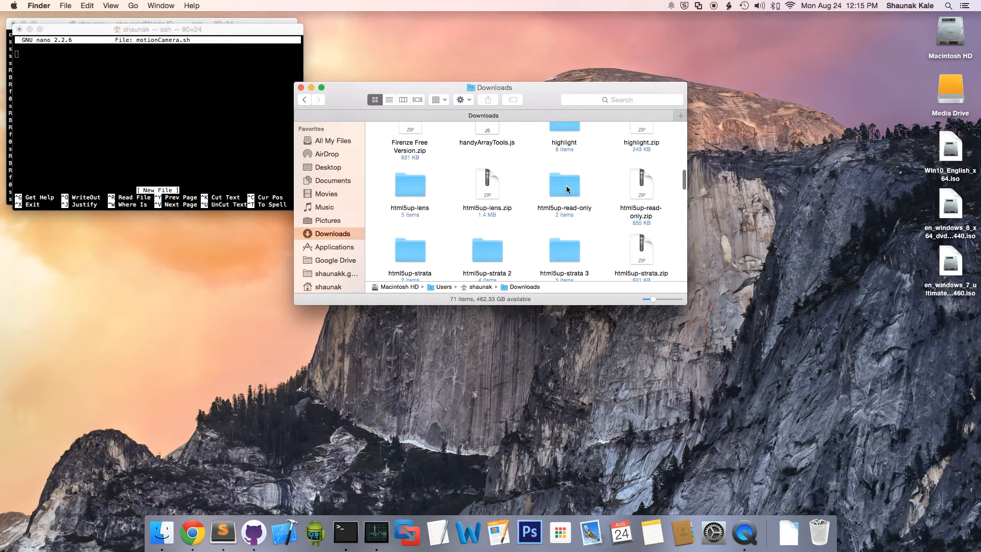
left_click(301, 87)
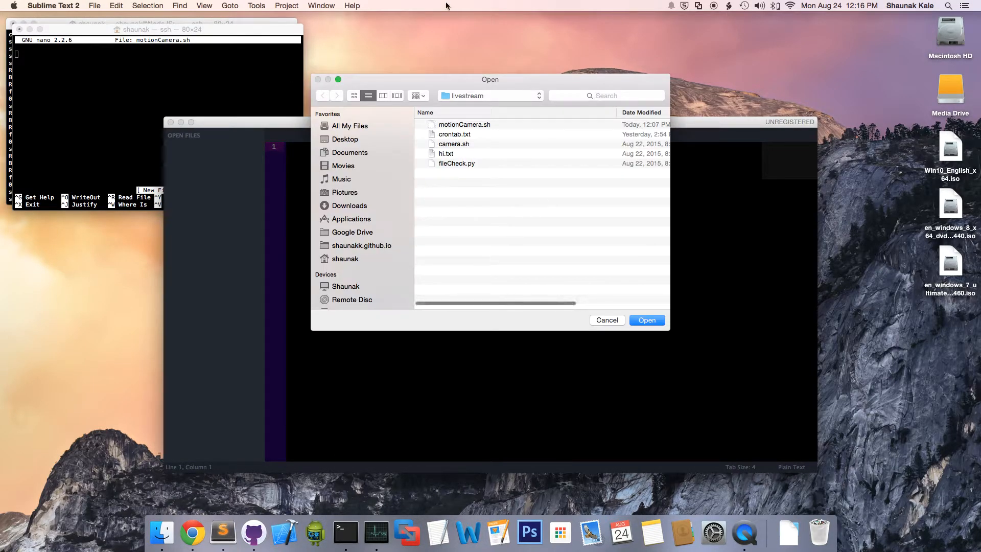
Open motionCamera.sh from the livestream folder and copy its whole eight-line script.
left_click(464, 124)
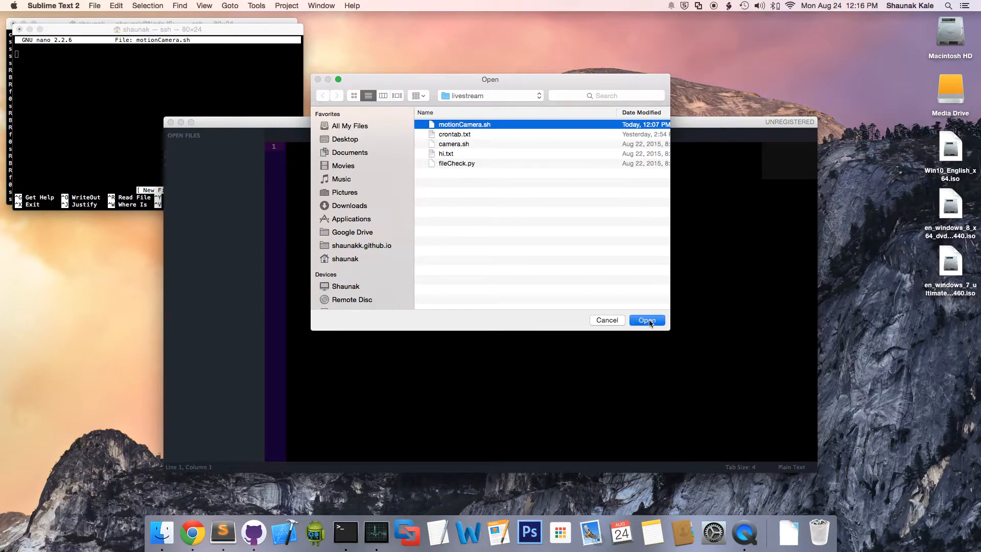
left_click(647, 320)
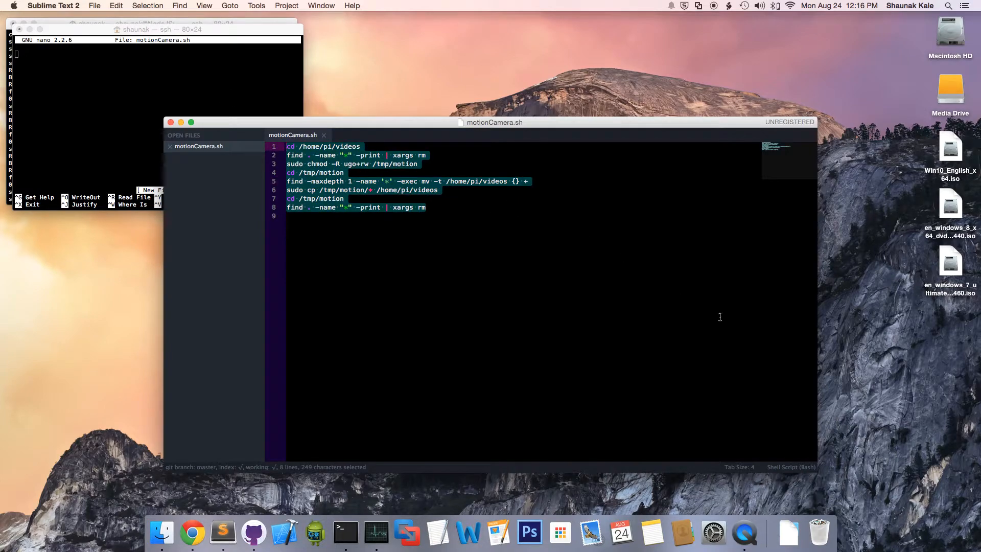
key("cmd+c")
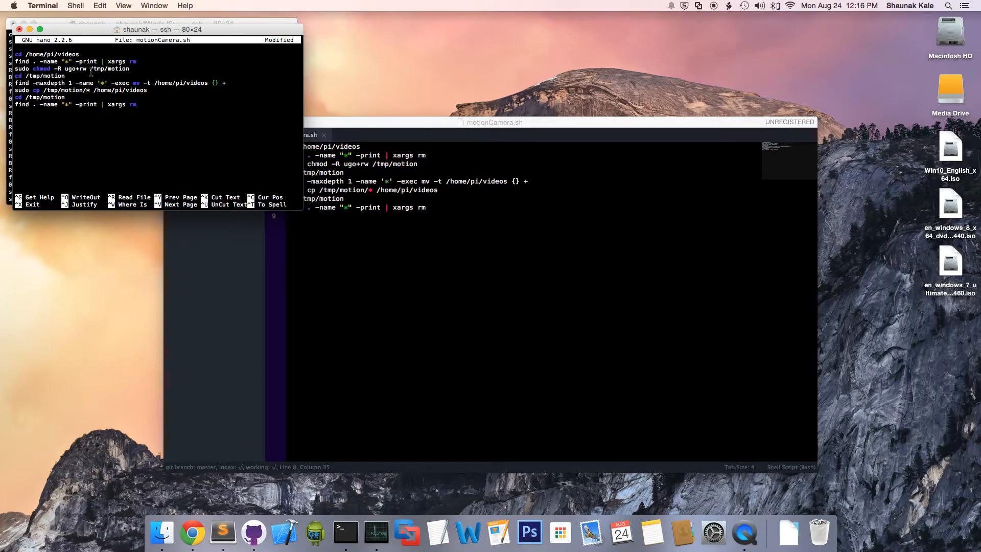
Save the pasted motionCamera.sh in nano, then exit the Pi ssh session.
key("ctrl+o")
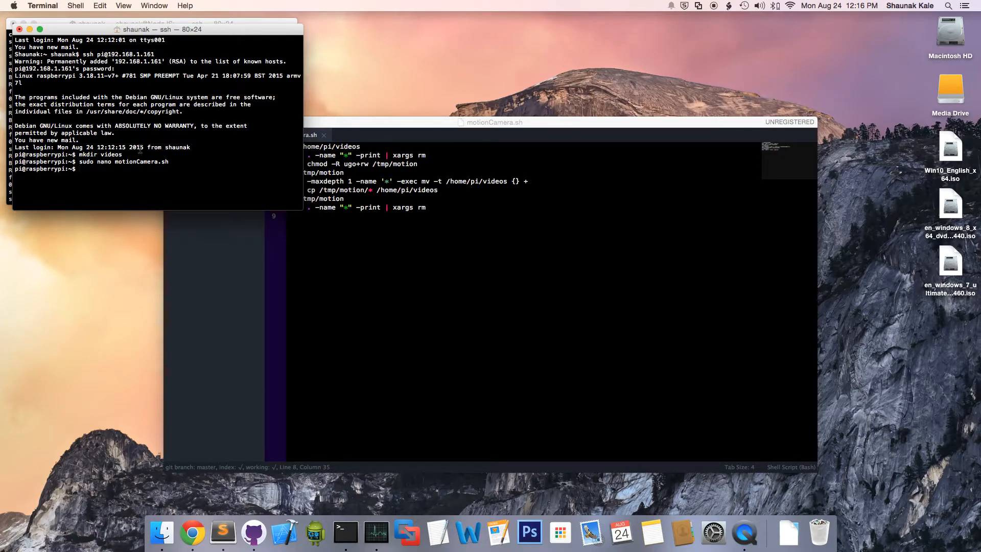
type("exit")
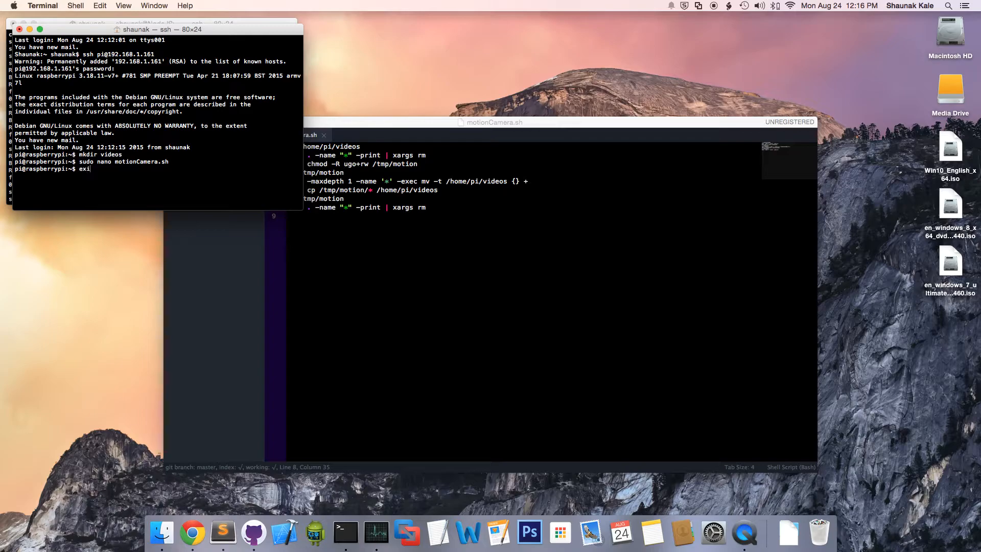
key("Return")
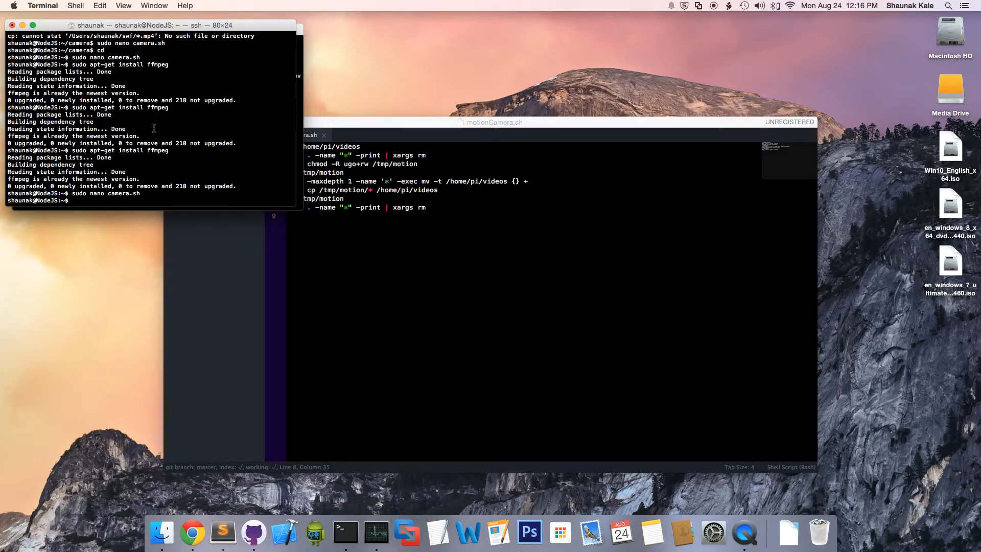
mouse_move(191, 230)
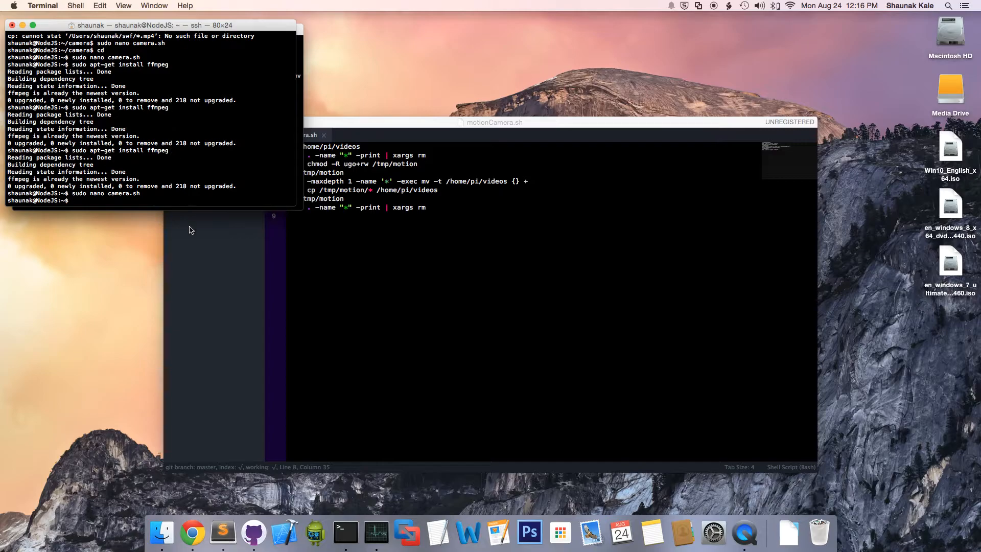
mouse_move(188, 154)
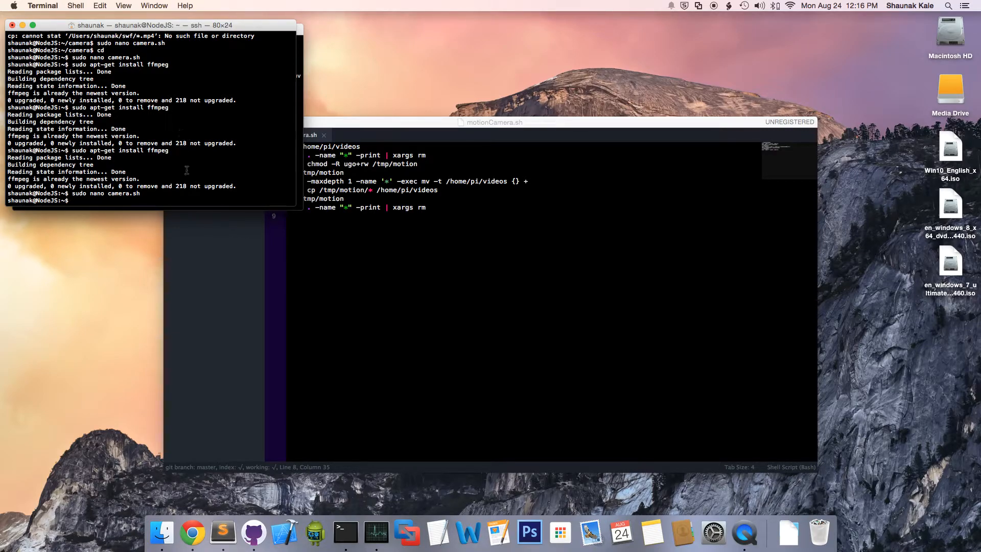
mouse_move(186, 174)
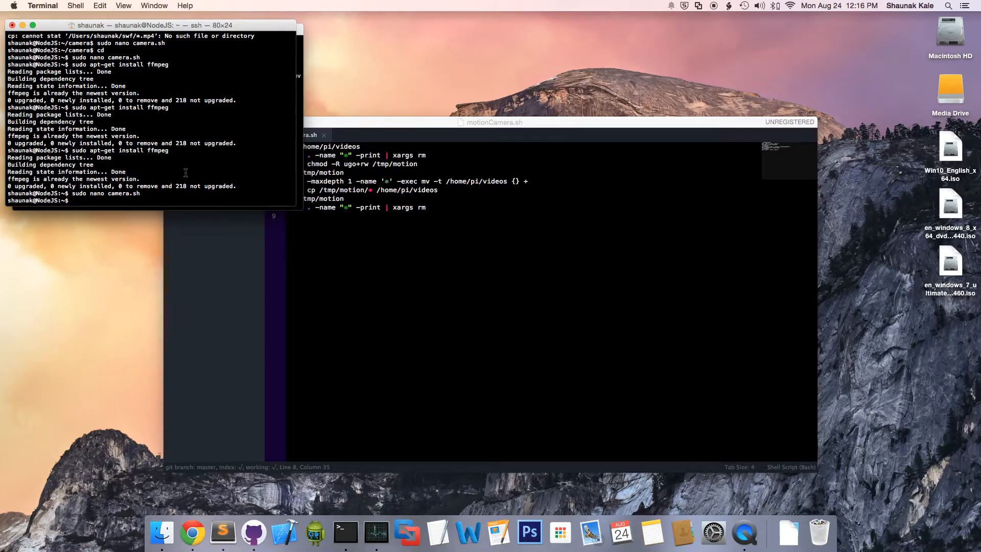
Run sh camera.sh on the NodeJS server to encode and upload 04-20150824120355.swf.mp4.
type("sh")
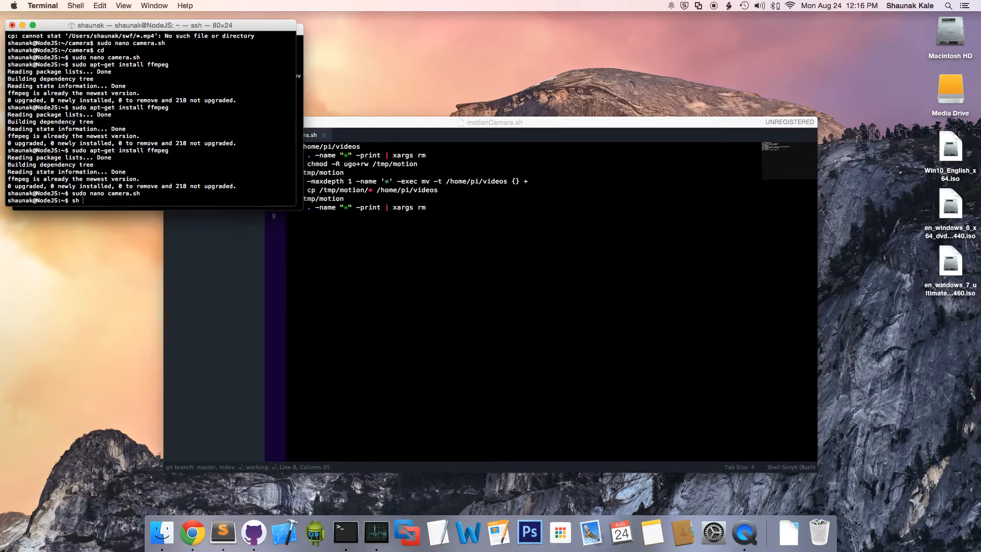
type("camer")
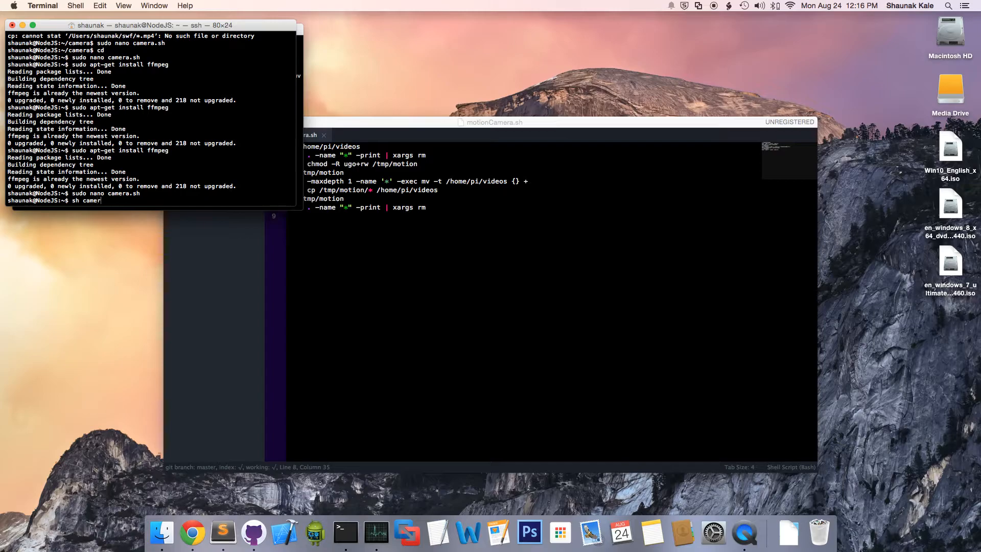
type("a.sh")
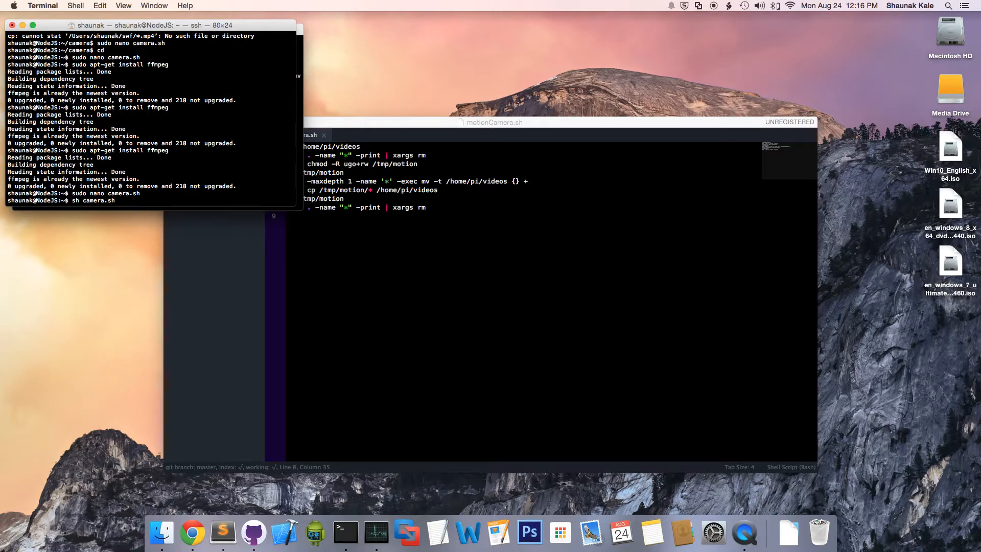
key("Return")
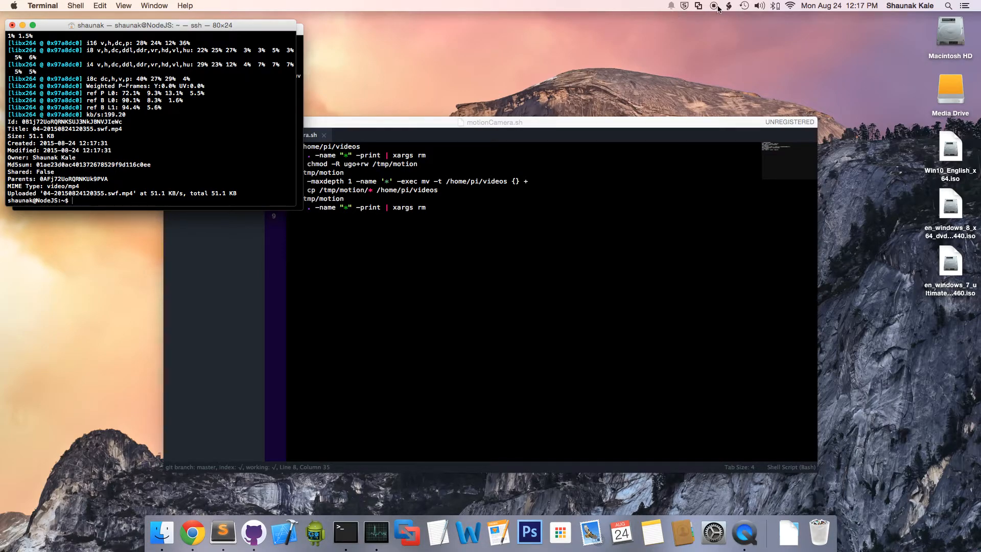
Open the server's crontab with crontab -e and scroll to the startnode.sh line at the end.
type("crontab -e")
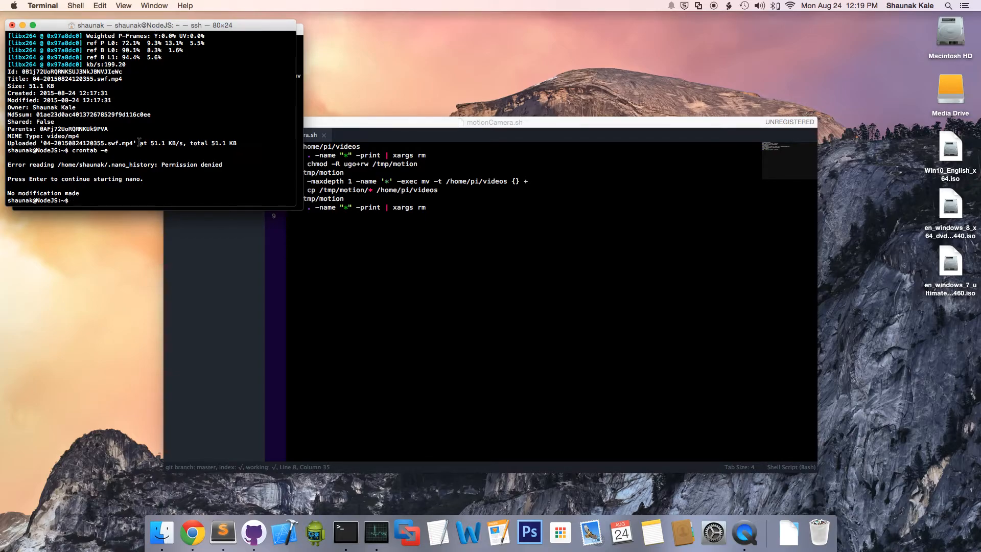
type("cront")
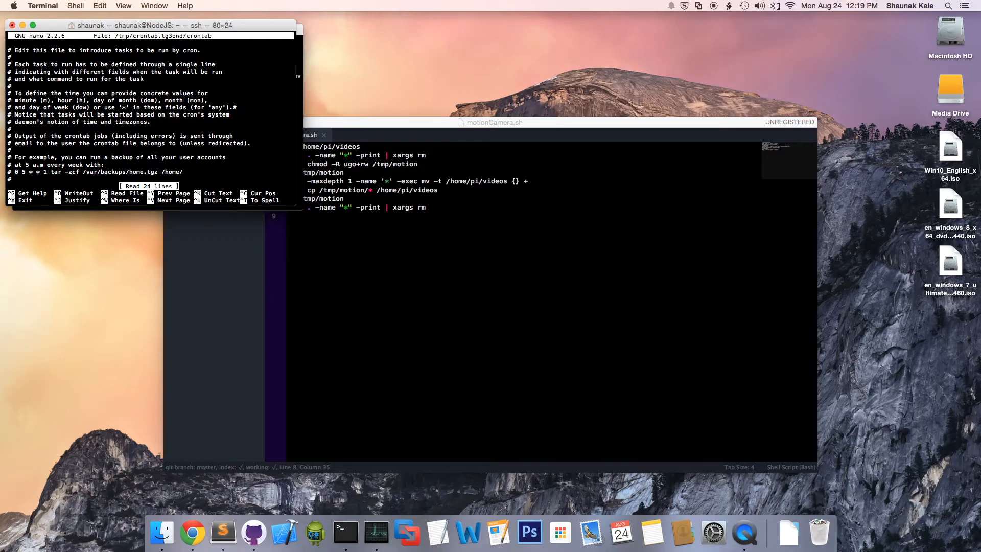
scroll("down", 3)
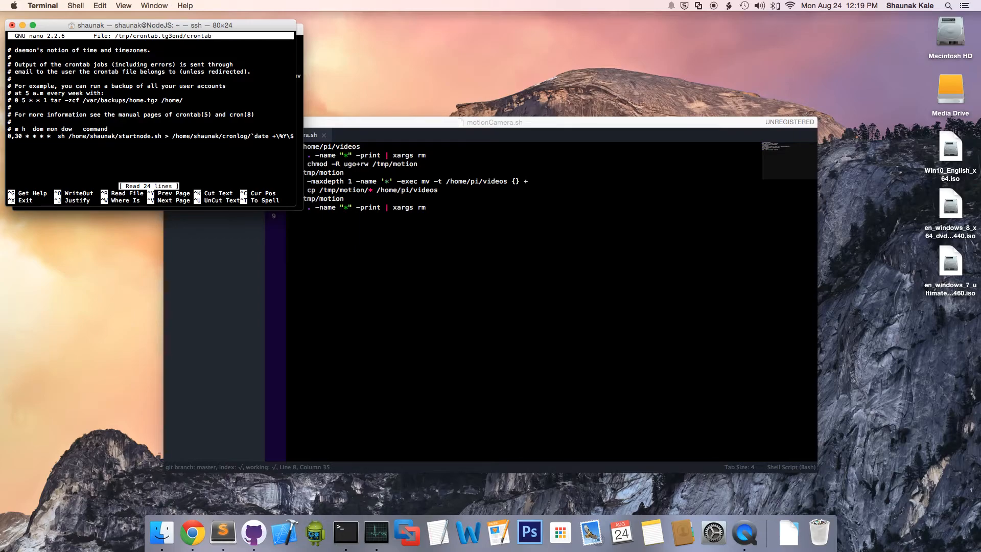
mouse_move(123, 515)
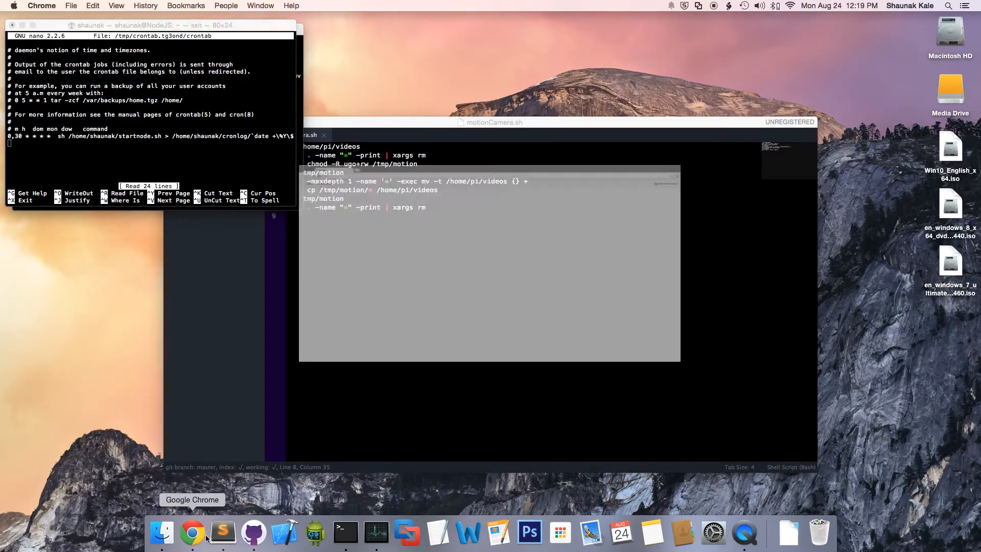
In Chrome, request the site's download/livestream/crontab.txt file.
left_click(192, 534)
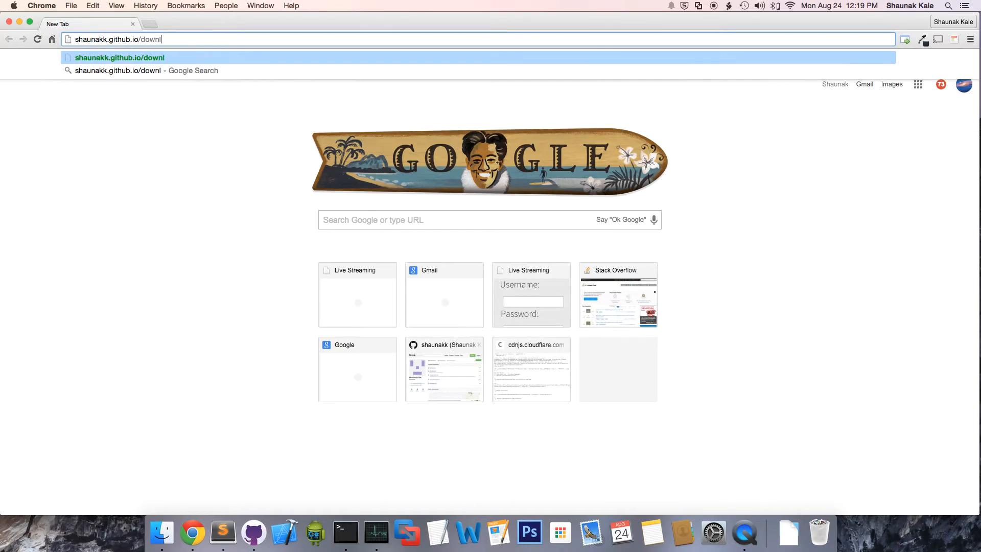
type("oad/cro")
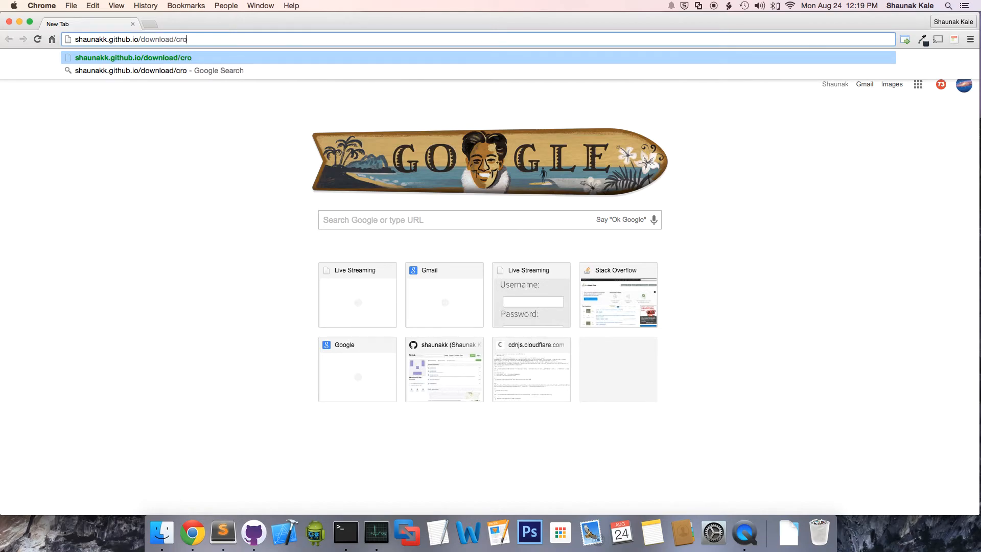
type("livestream/")
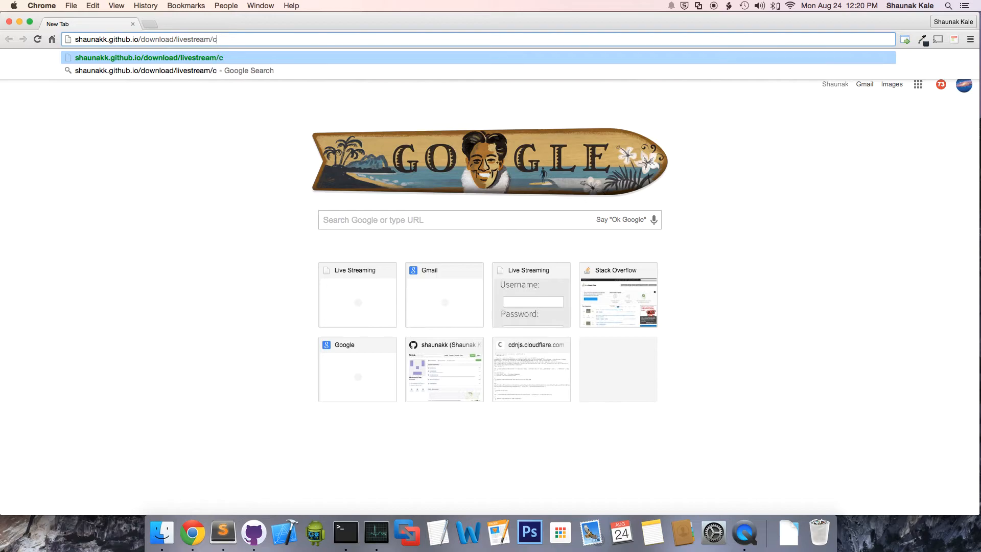
type("rontab")
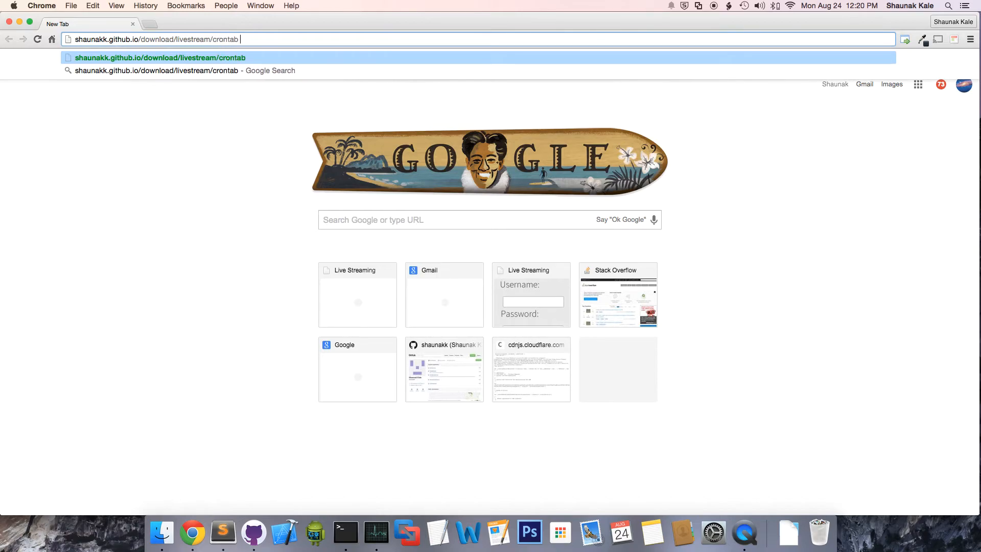
type(".")
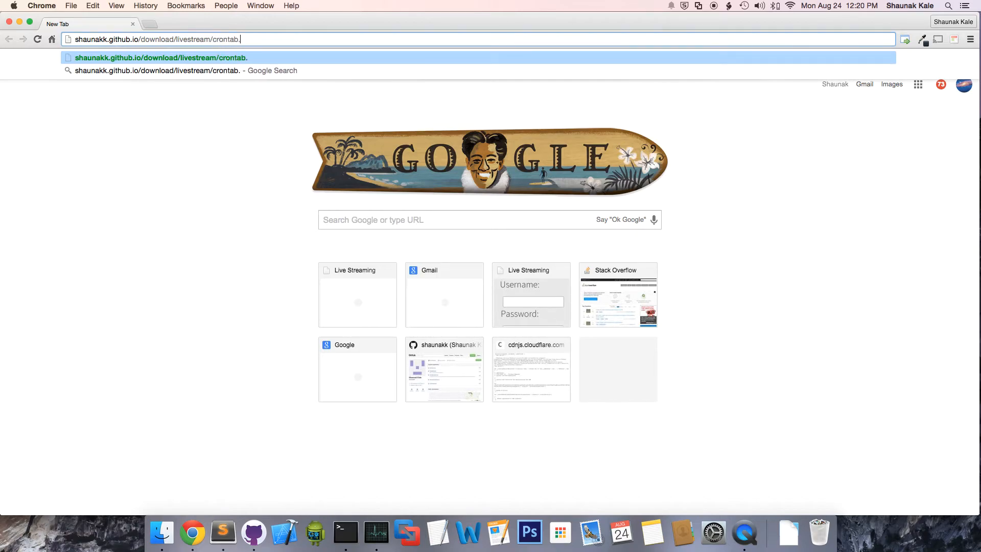
left_click(344, 532)
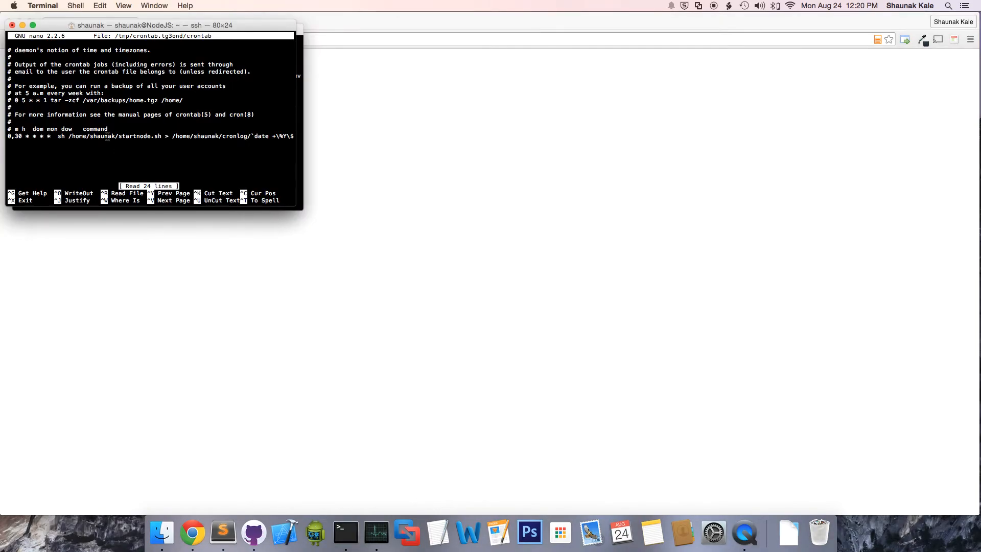
Add the */1 * * * * sh /home/<YOUR USERNAME>/camera.sh entry to the crontab and save it.
type("*/1 * * * * sh /home/<YOUR USERNAME>/camera.sh")
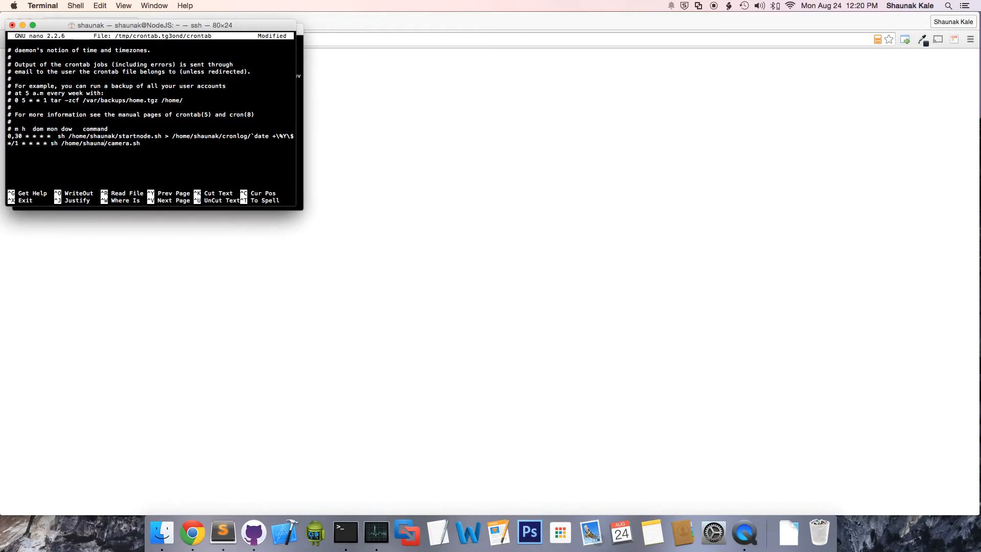
key("ctrl+o")
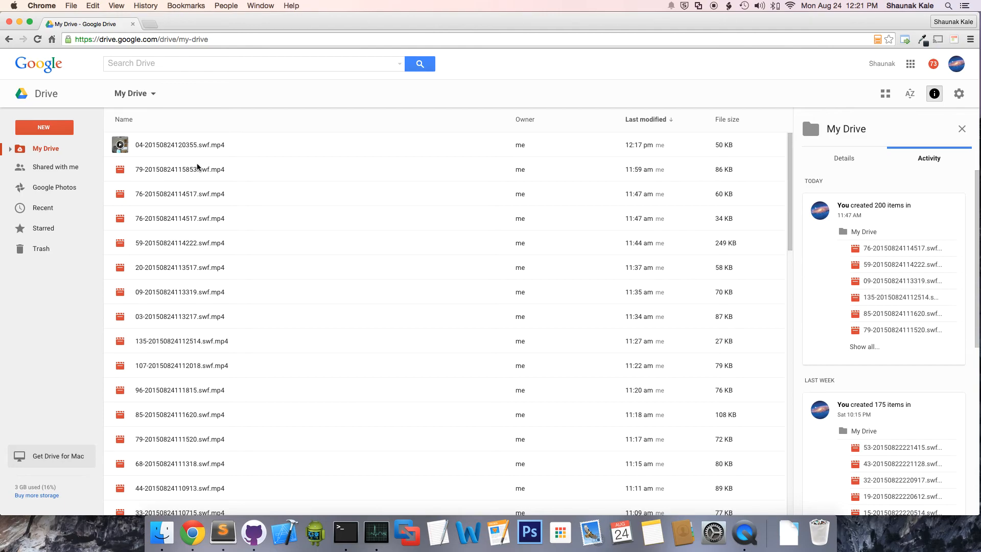
mouse_move(196, 169)
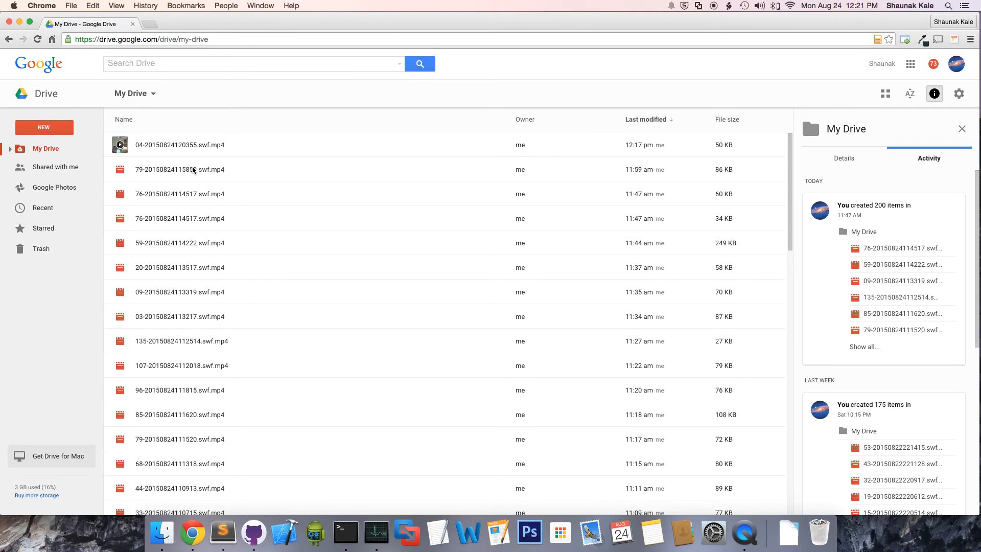
mouse_move(194, 171)
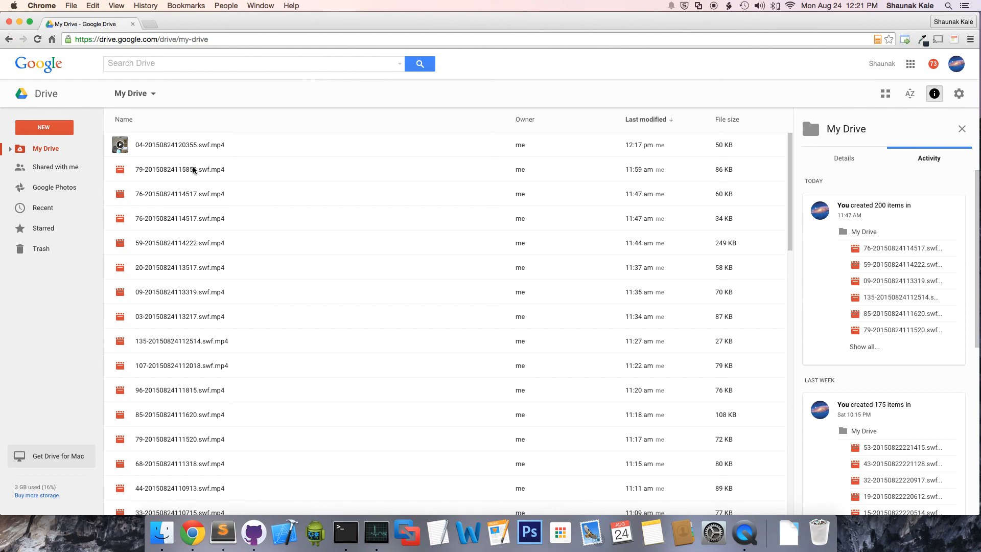
mouse_move(214, 268)
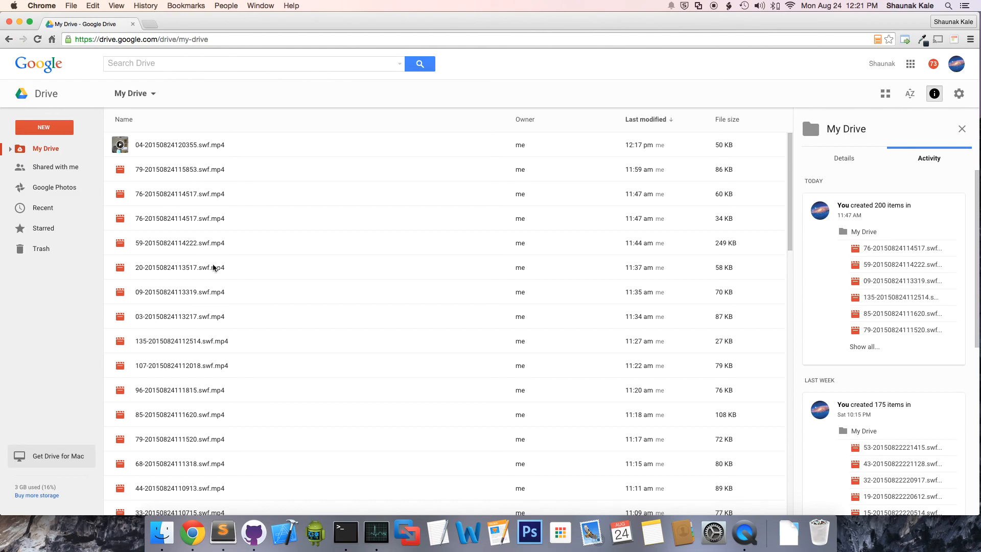